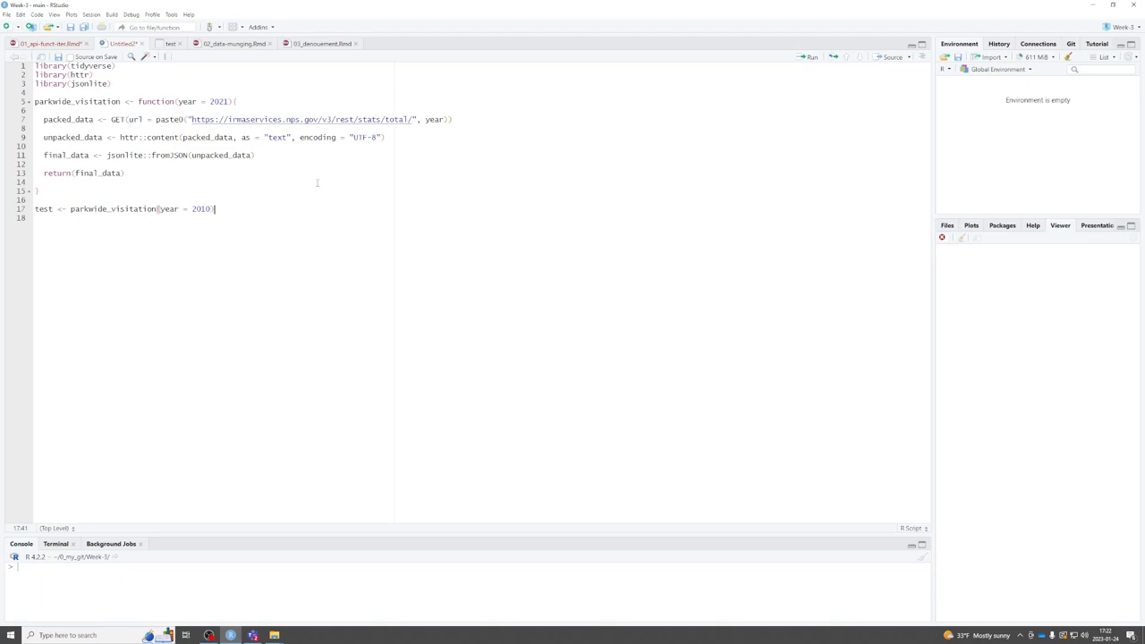
Step: Add a '# for loops' comment and define years <- c(1989, 1999, 2001, 2020, 2011)
text(# for l)
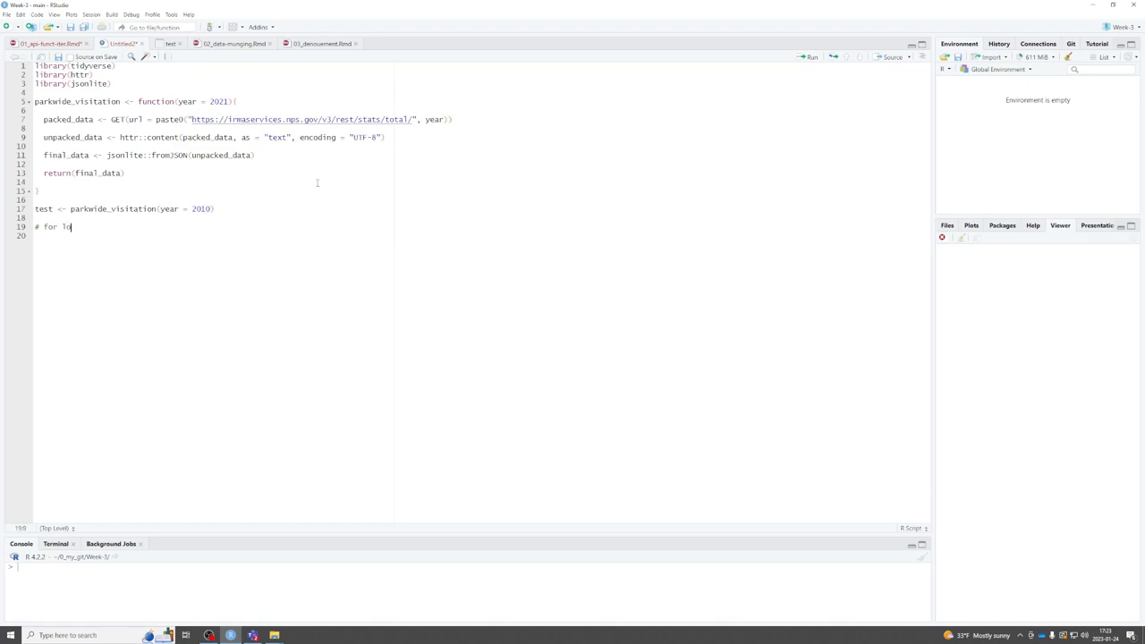
text(ops)
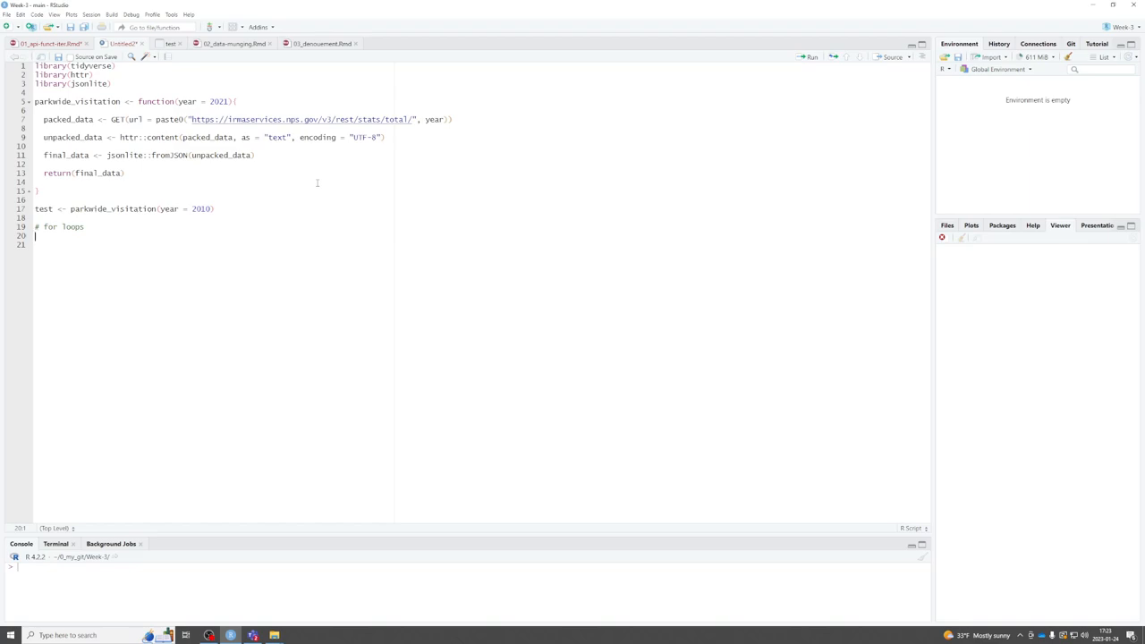
text(year)
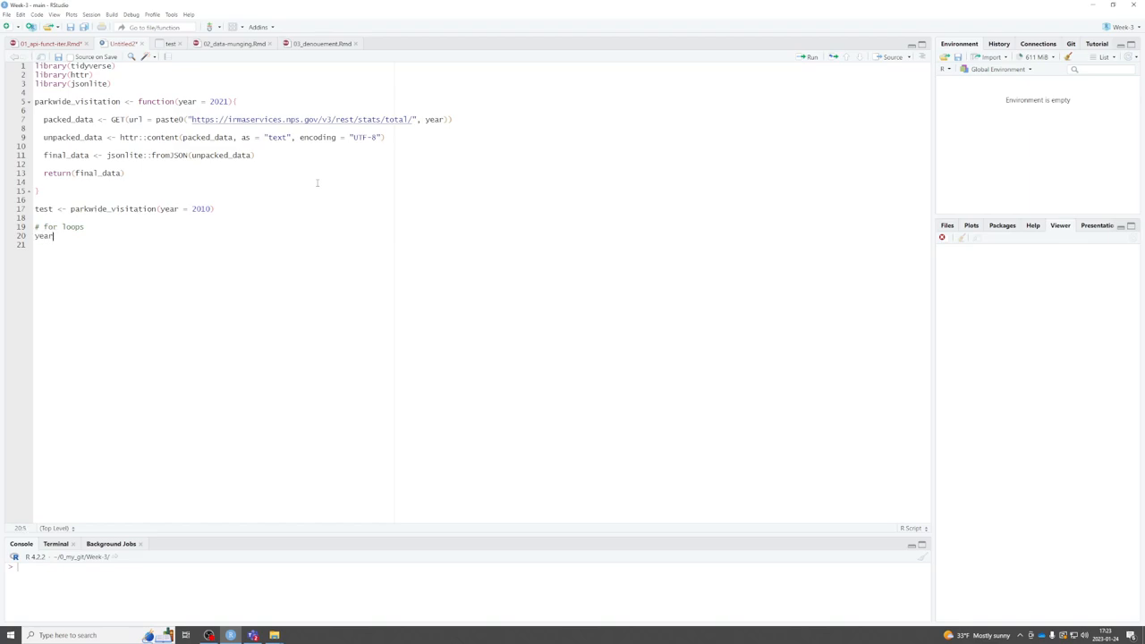
text(s <- c()
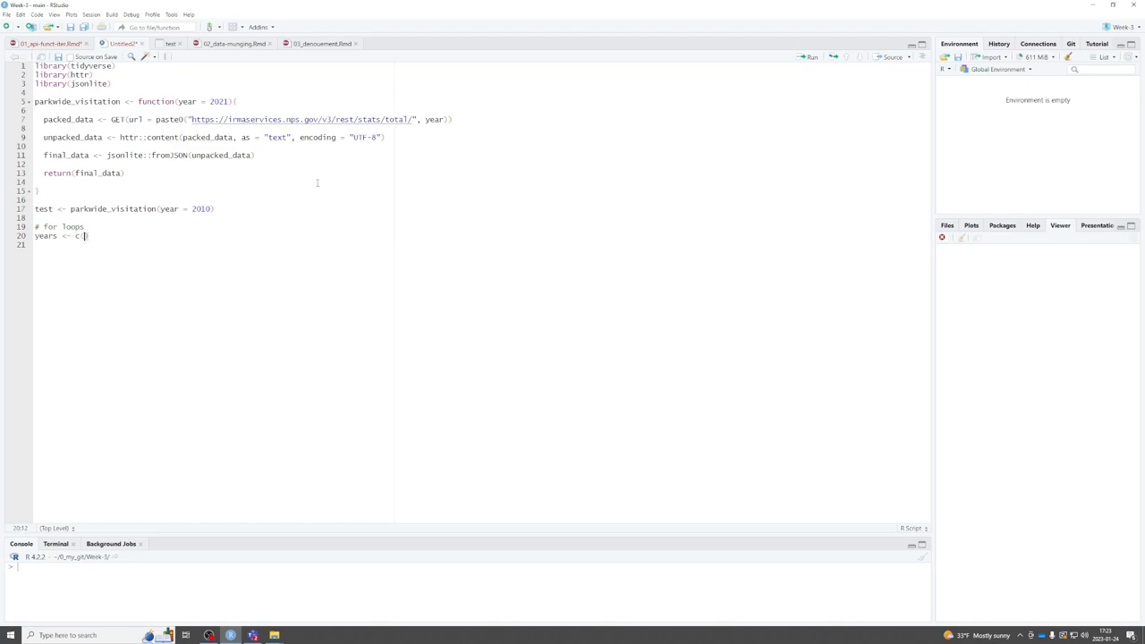
text(()
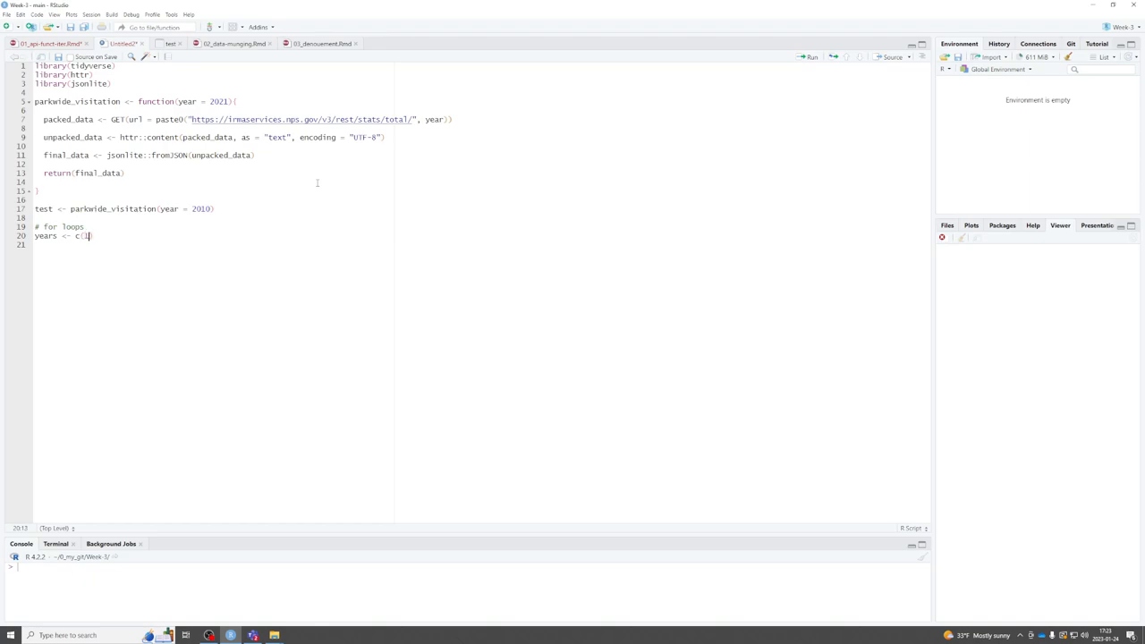
text(1989:)
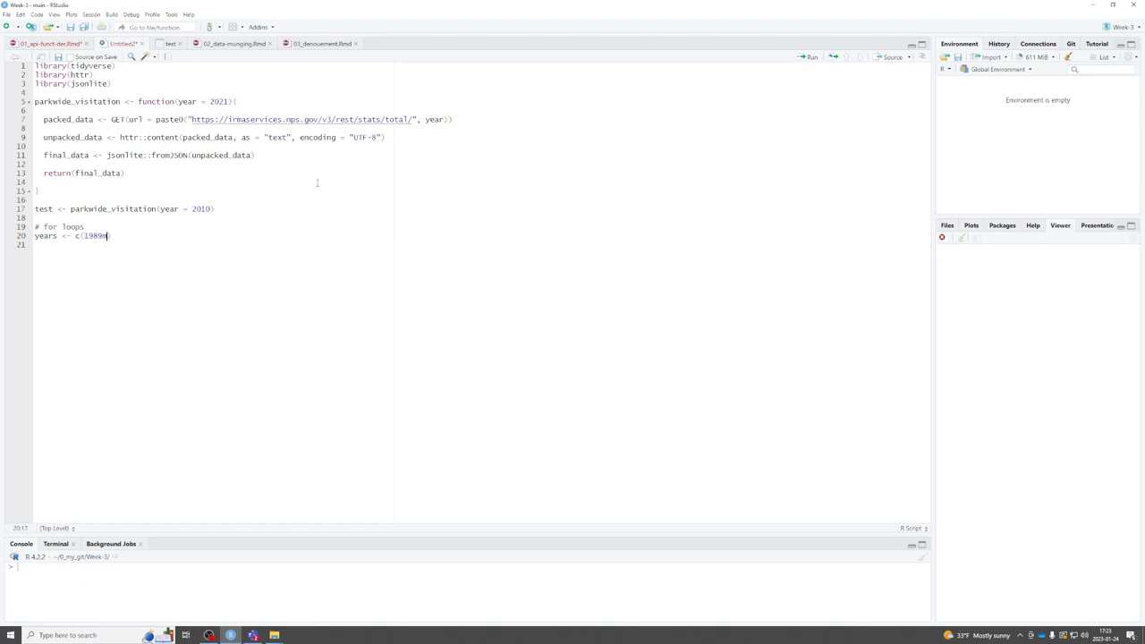
text(,)
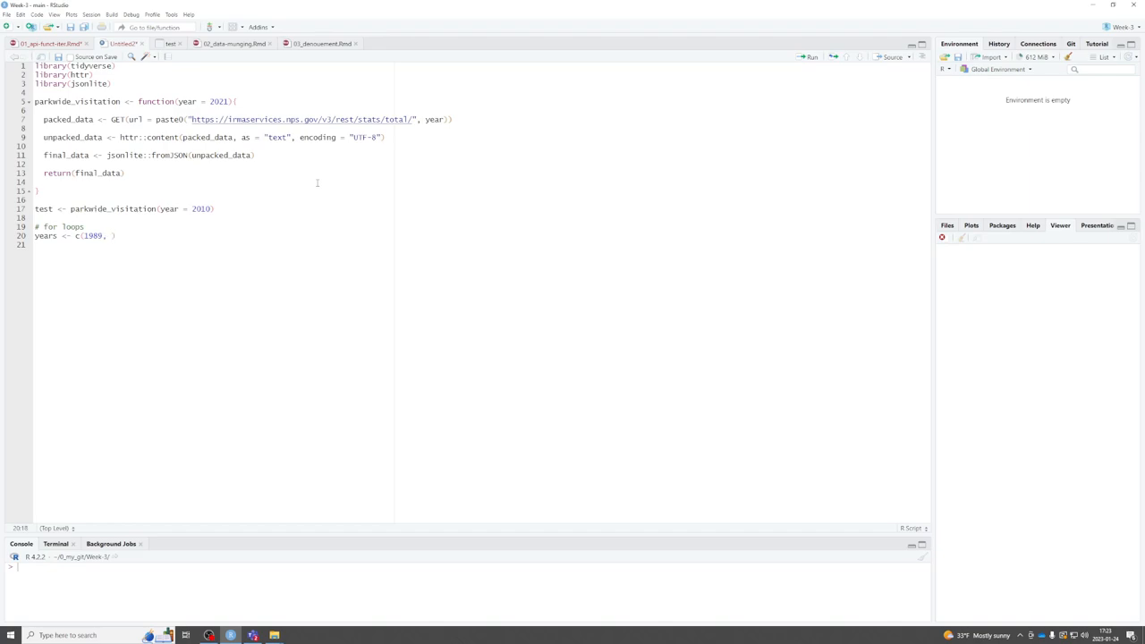
text(1978)
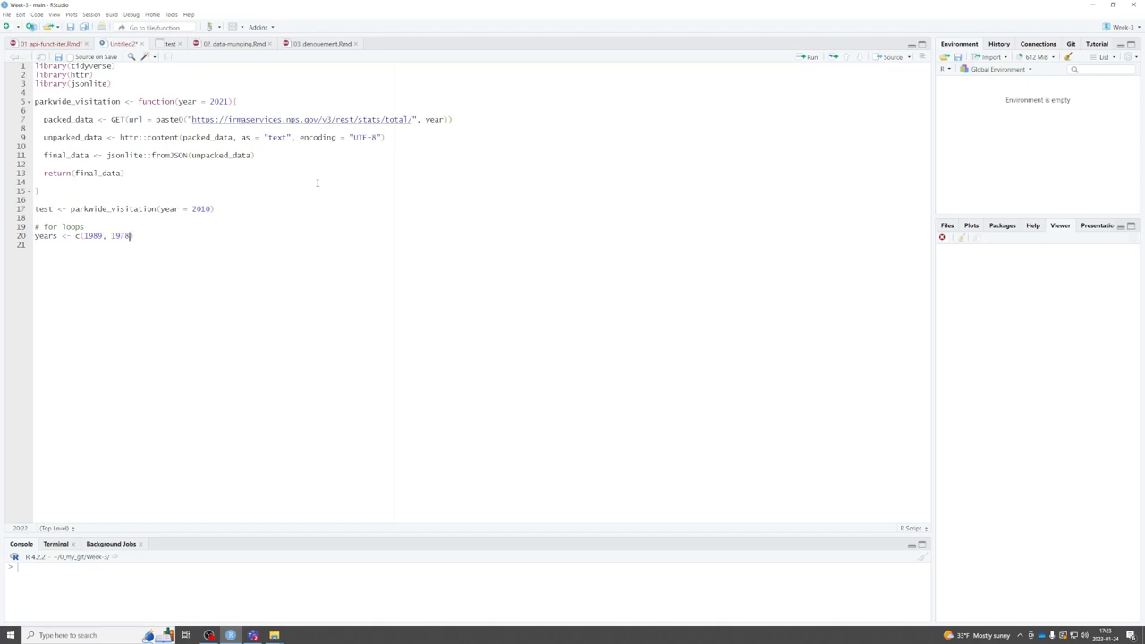
key(Backspace)
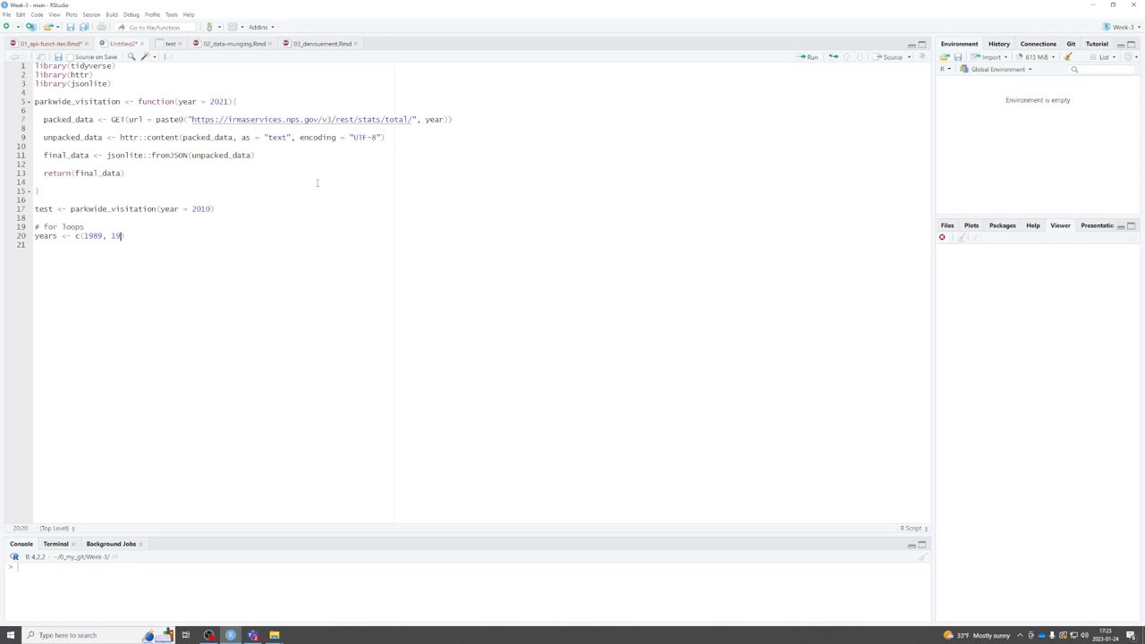
text(99, 2001)
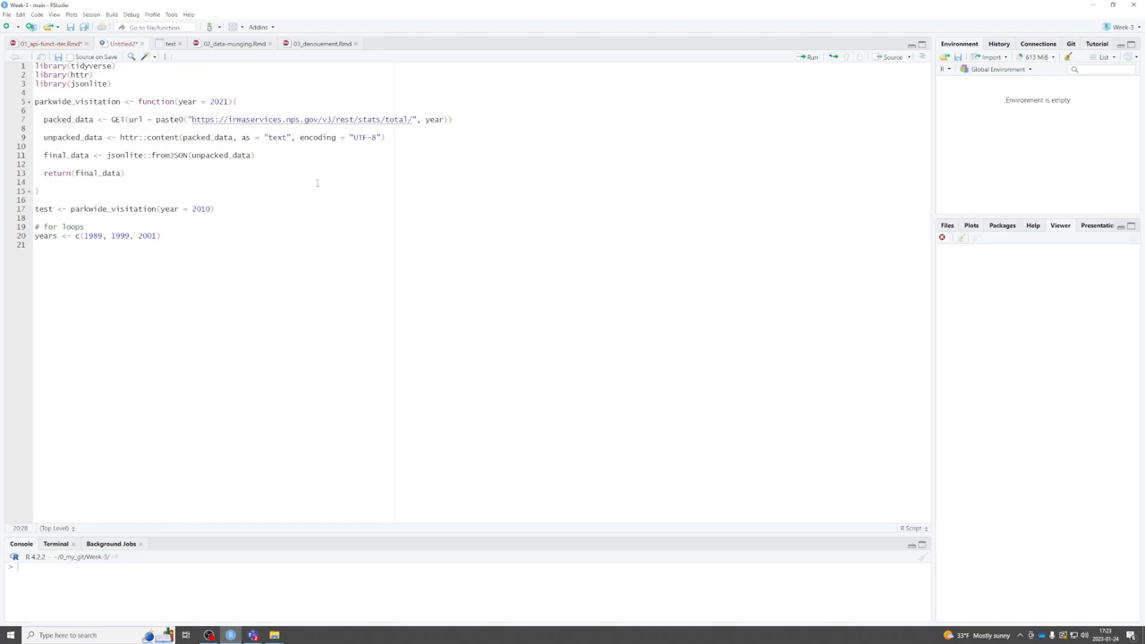
text(, 1)
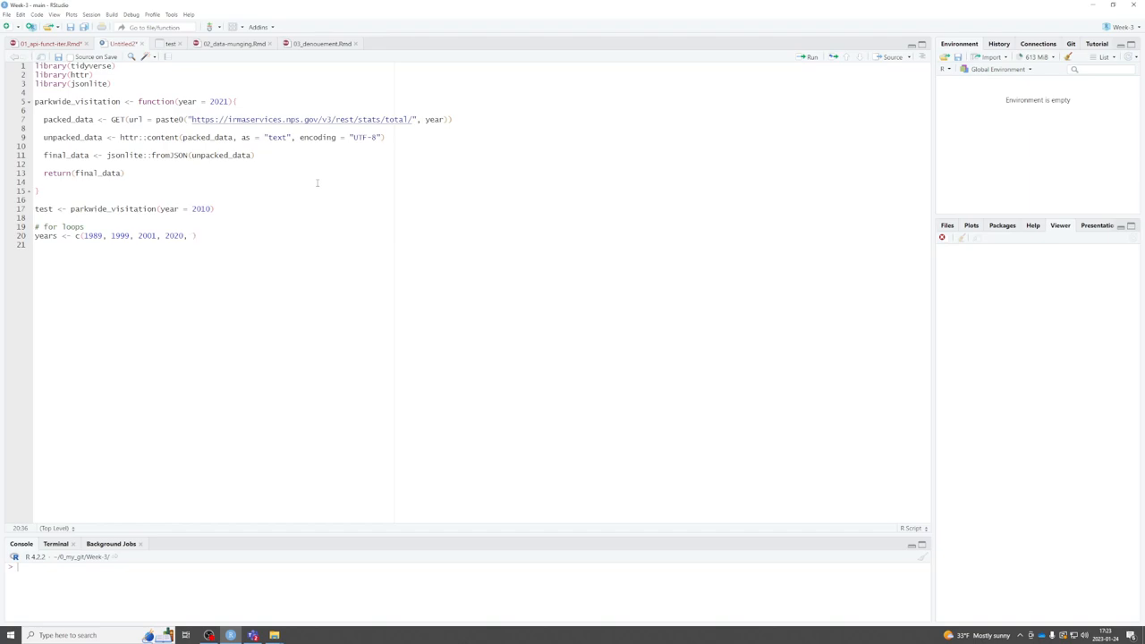
text(2011)
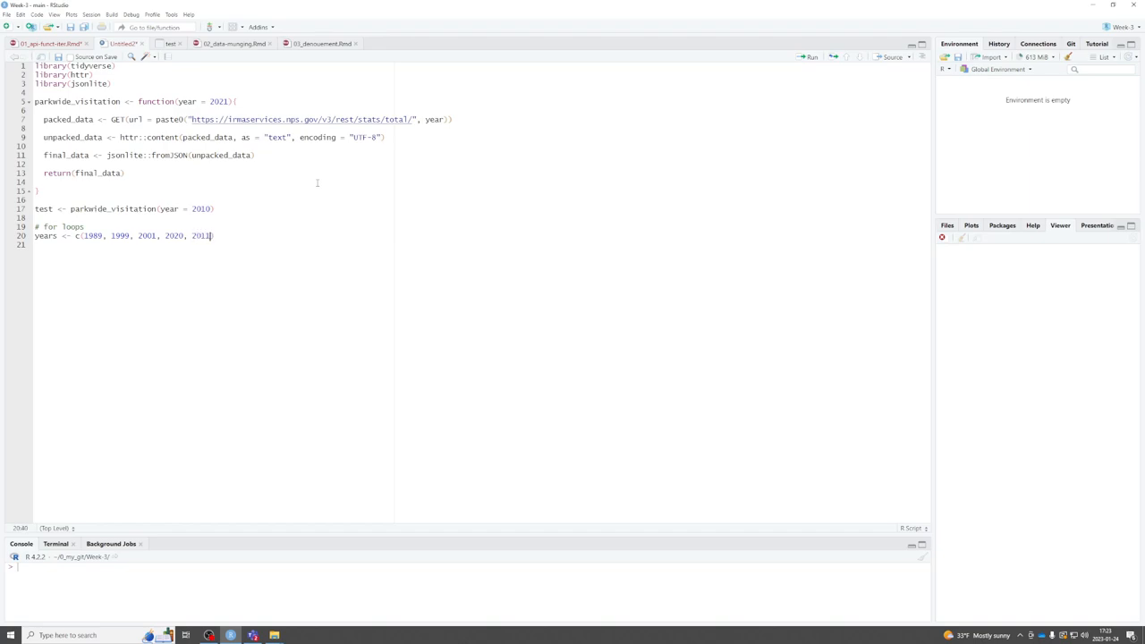
key(Return)
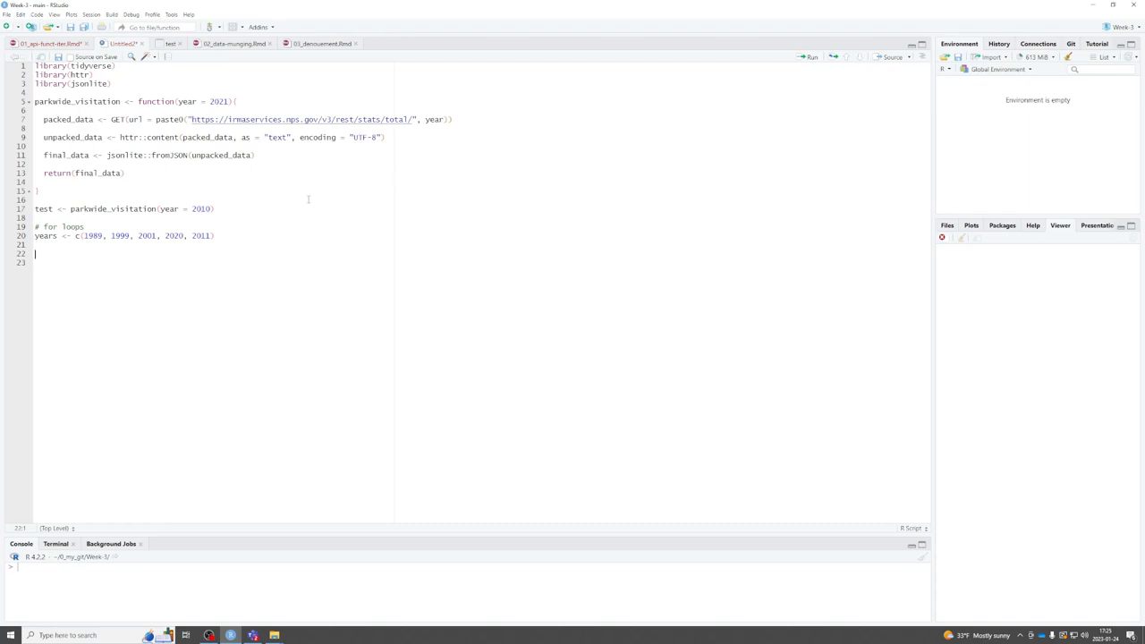
Step: Write an empty for(i in 1:length(years)) loop, pushed down to leave blank lines above
text(for(i in 1:length(years)
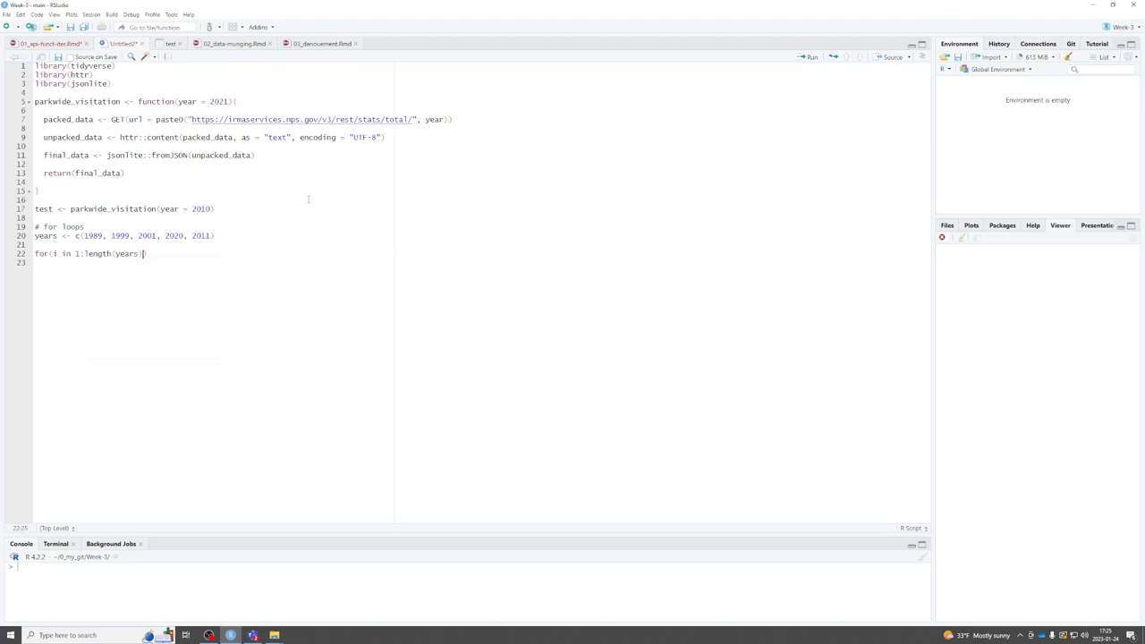
text())
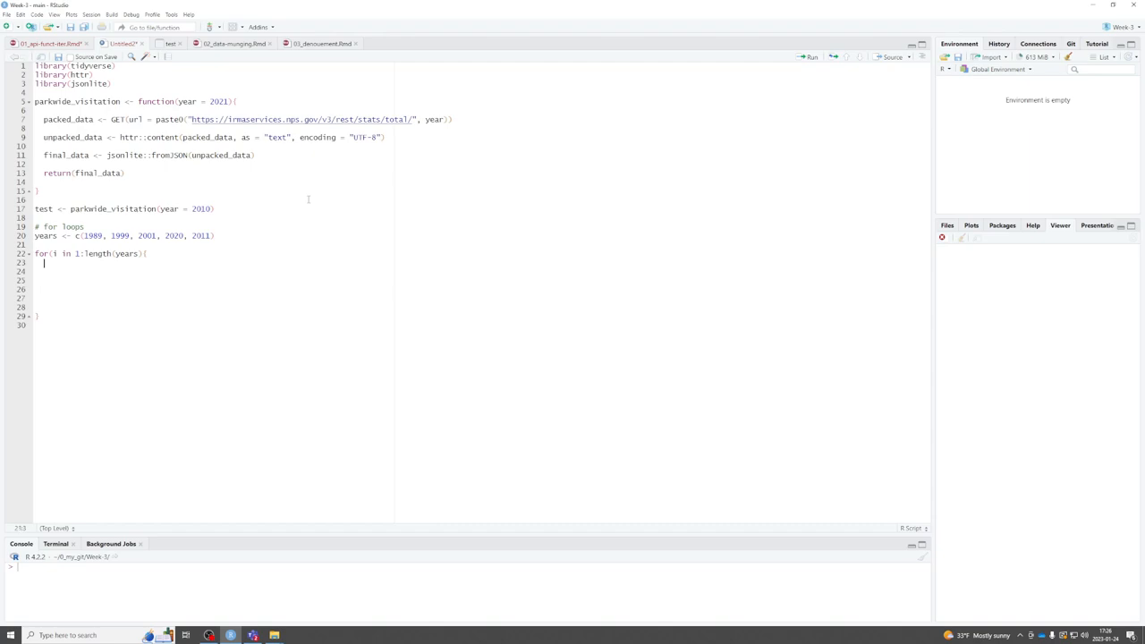
key(Return)
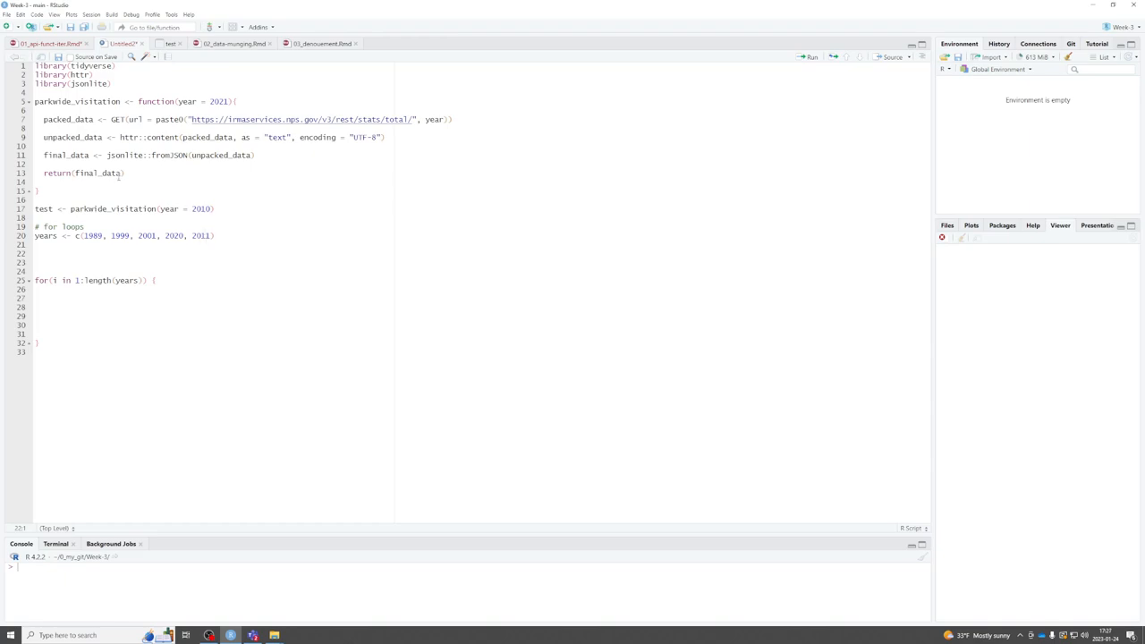
mouse_move(201, 221)
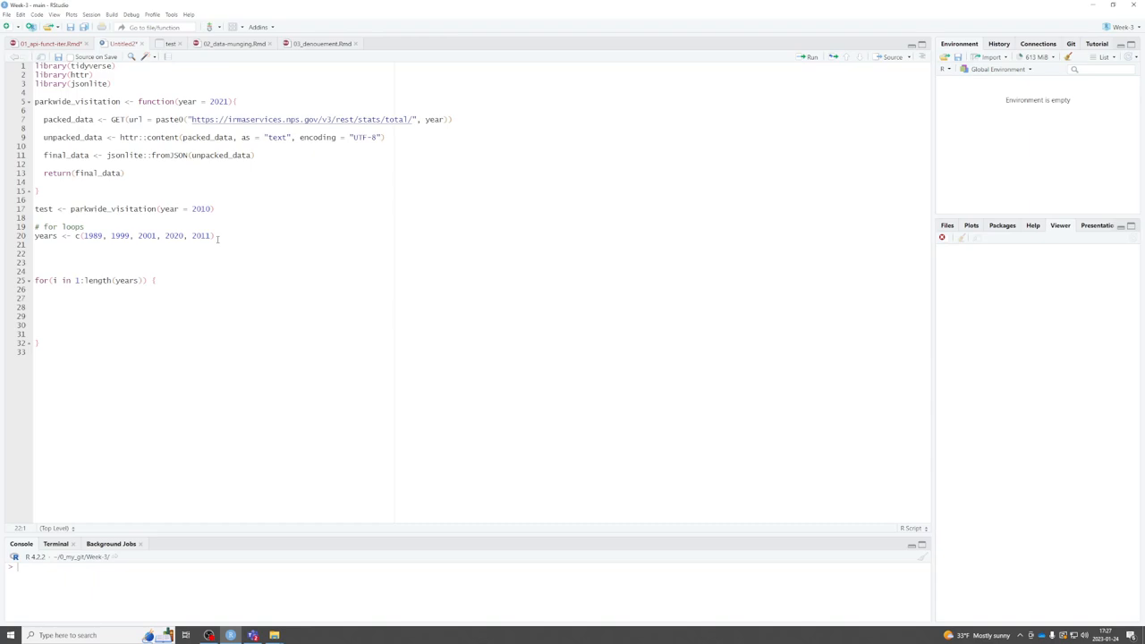
Step: Create output_floop <- vector("list", length = length(years)) above the loop and run it
text(output_floop)
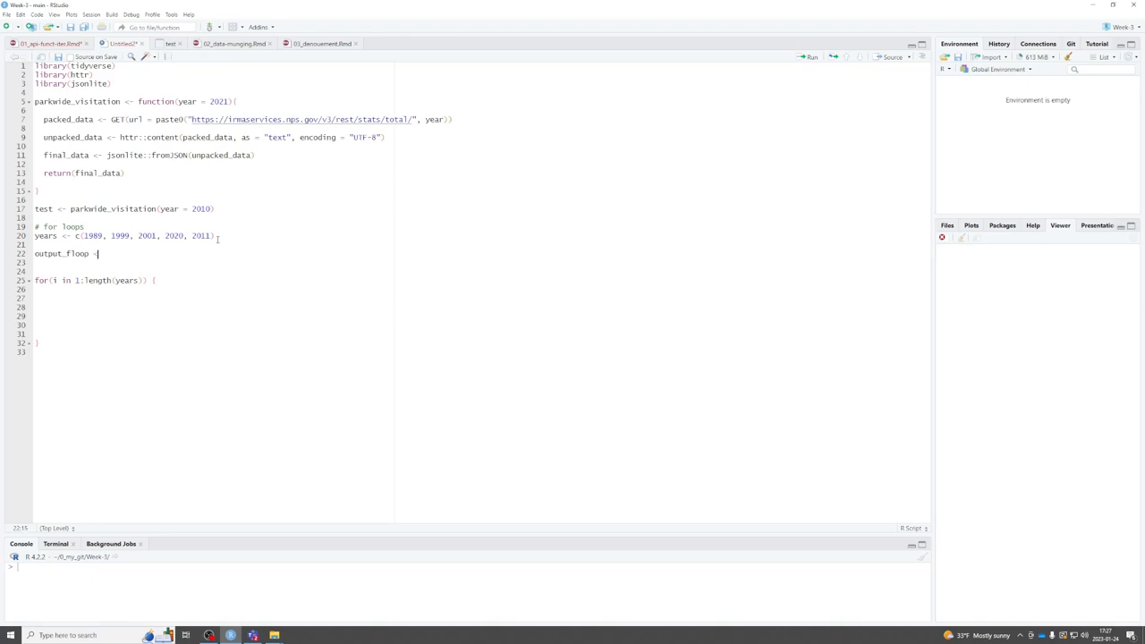
text(<-)
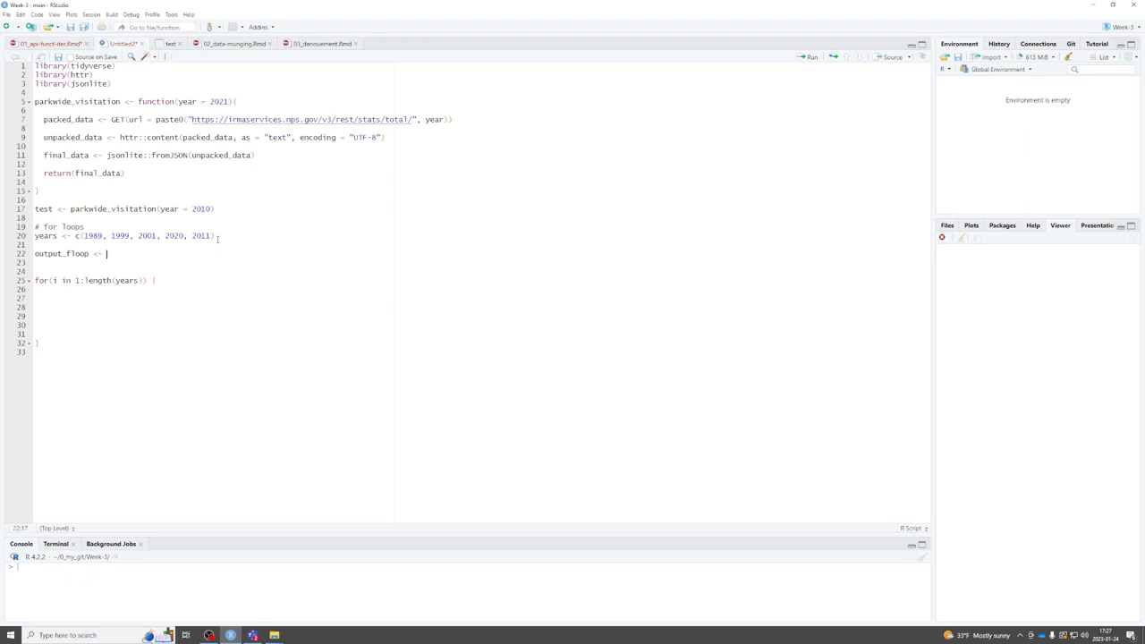
text(vector)
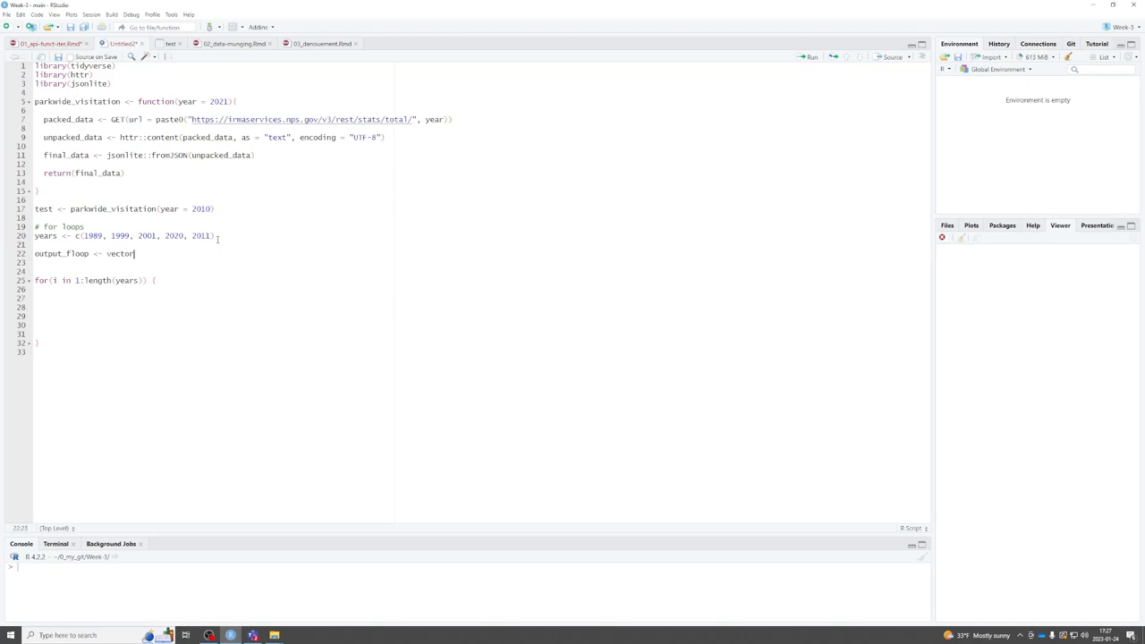
text(("list)
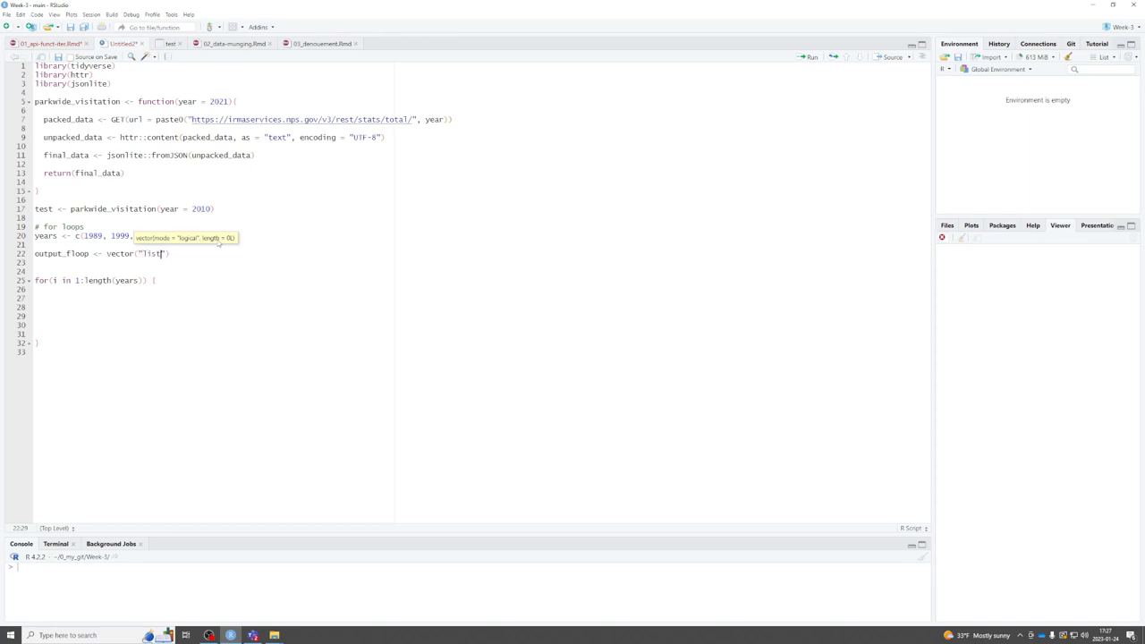
text())
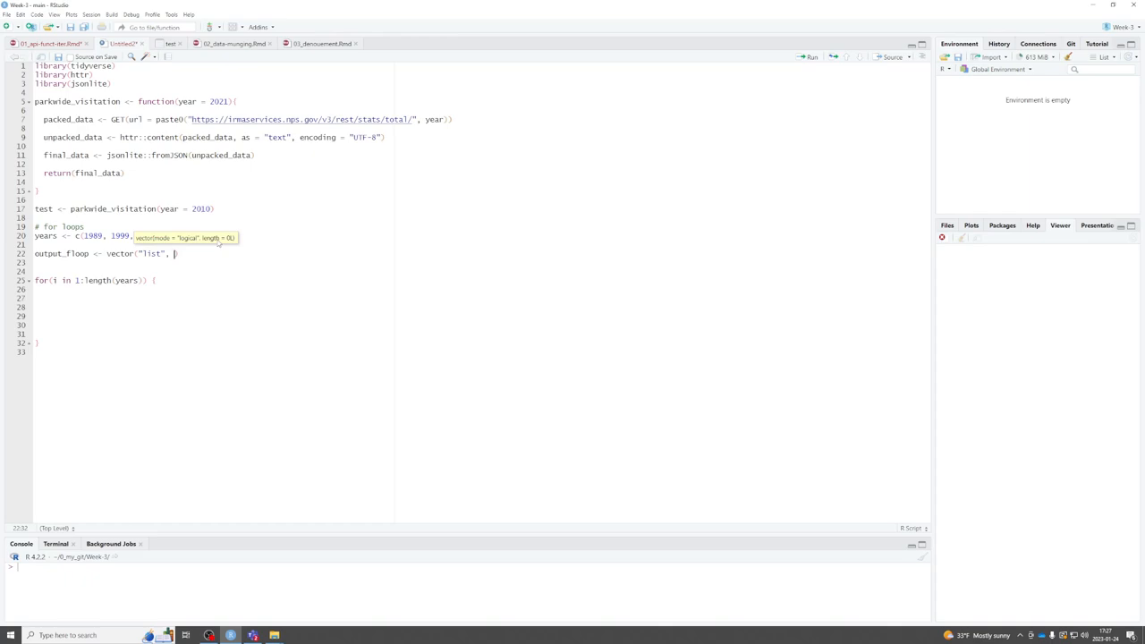
text(length = length()
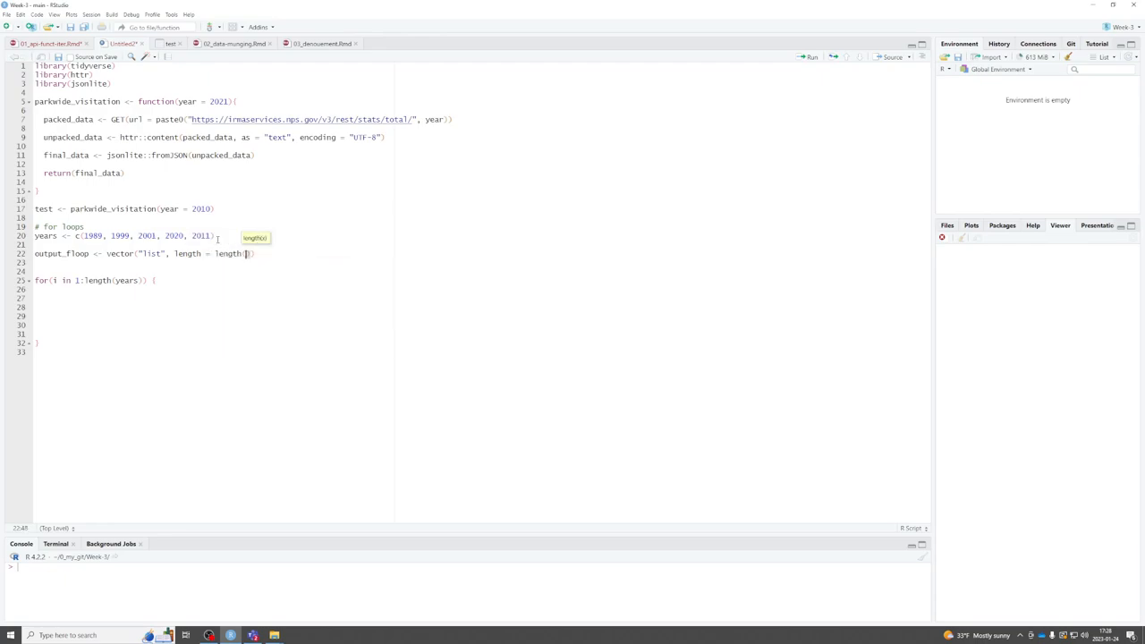
text(years)
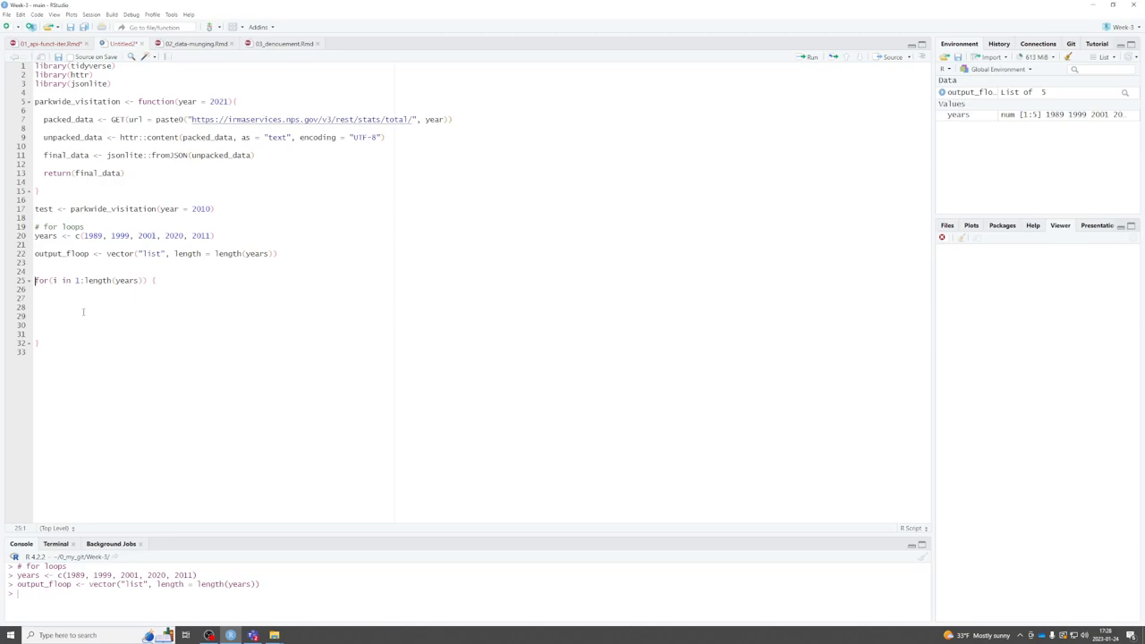
Step: Fill the loop body with output_floop[[i]] <- parkwide_visitation(year = years[i])
click(43, 307)
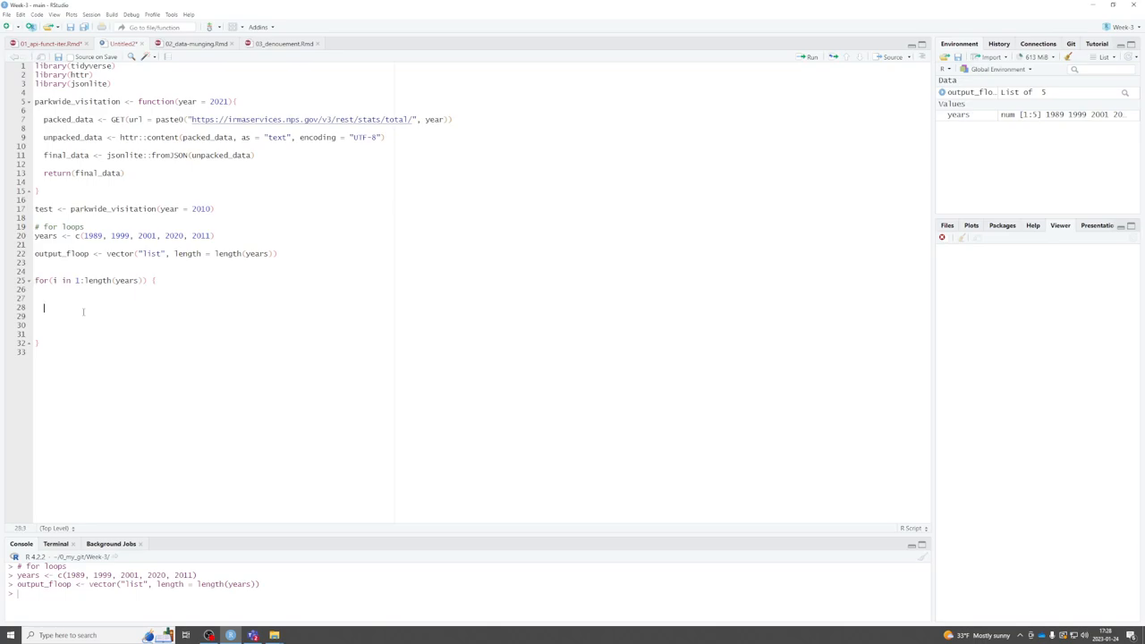
text(parkwide_)
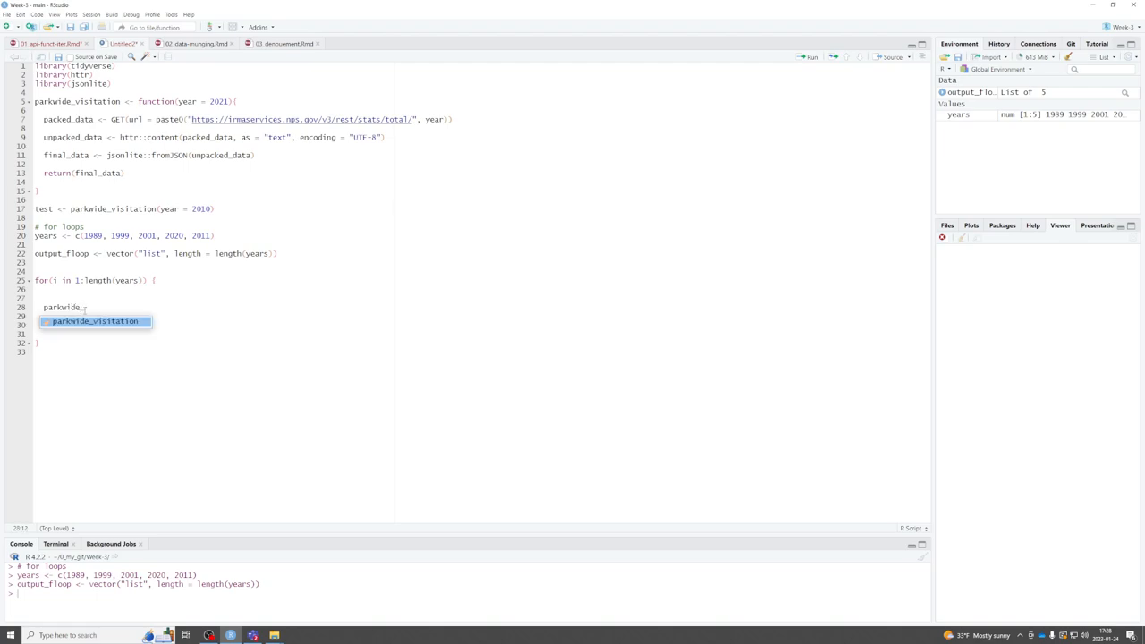
text(visitation)
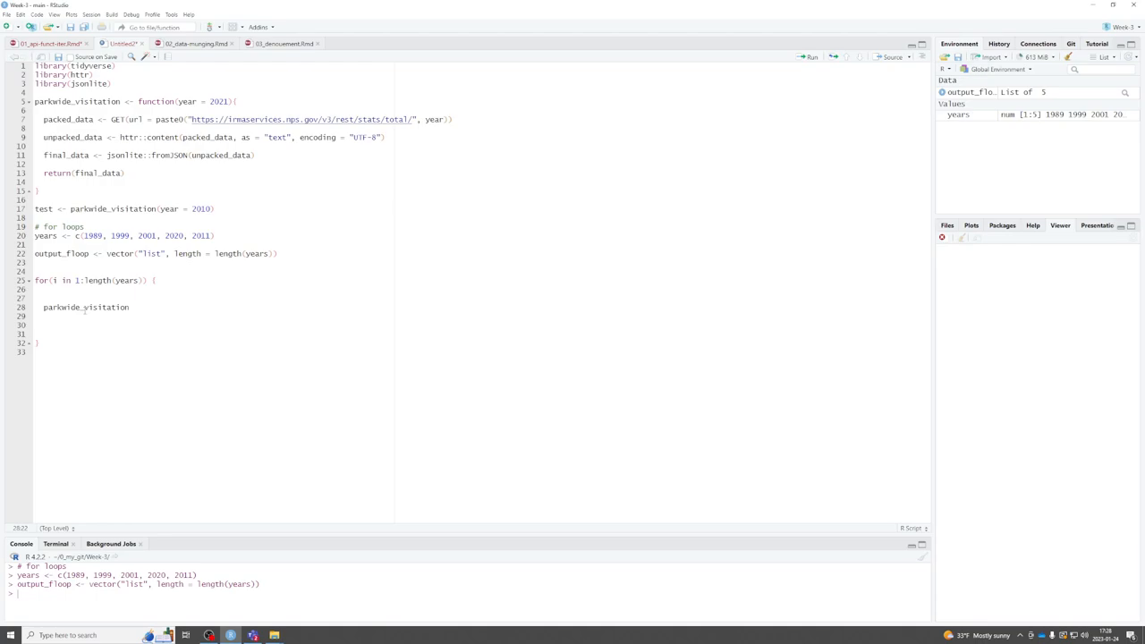
text(()
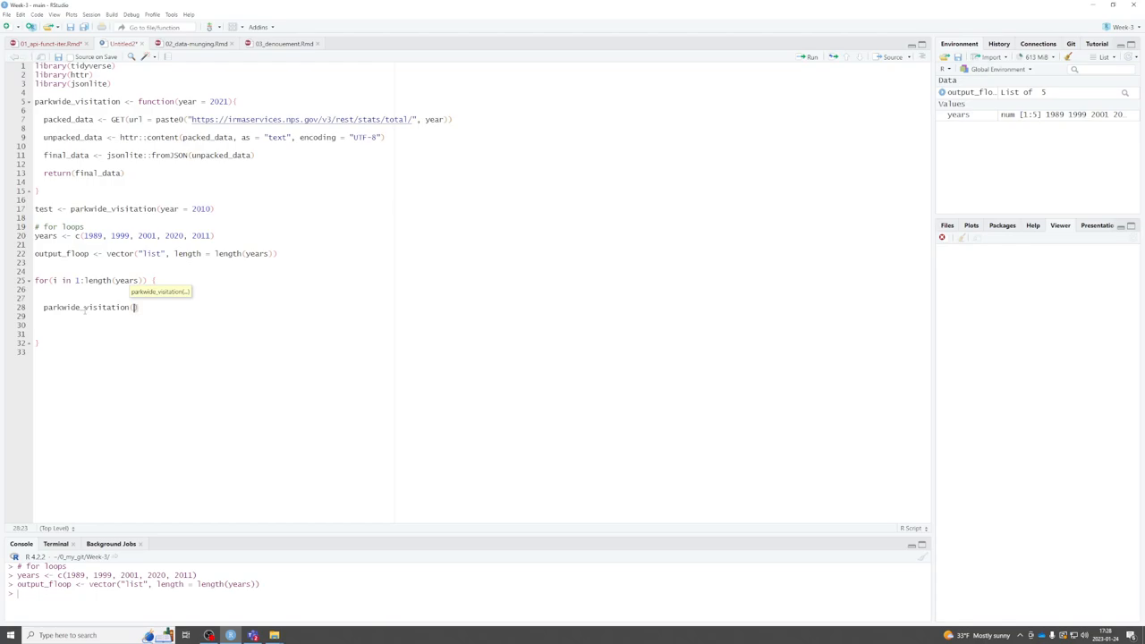
text(year)
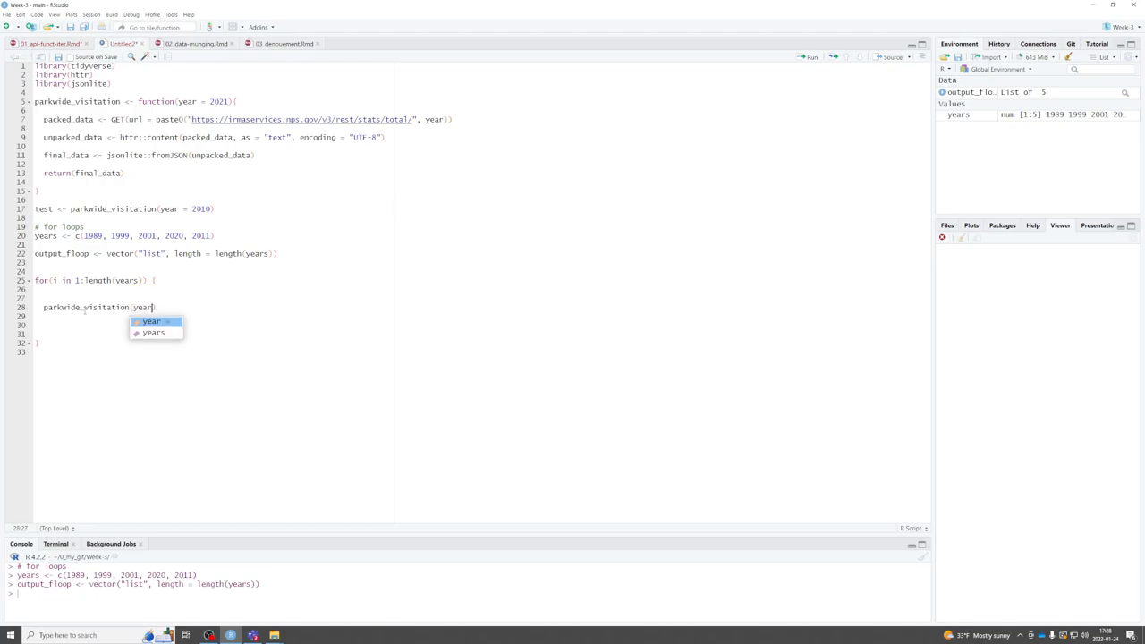
click(150, 321)
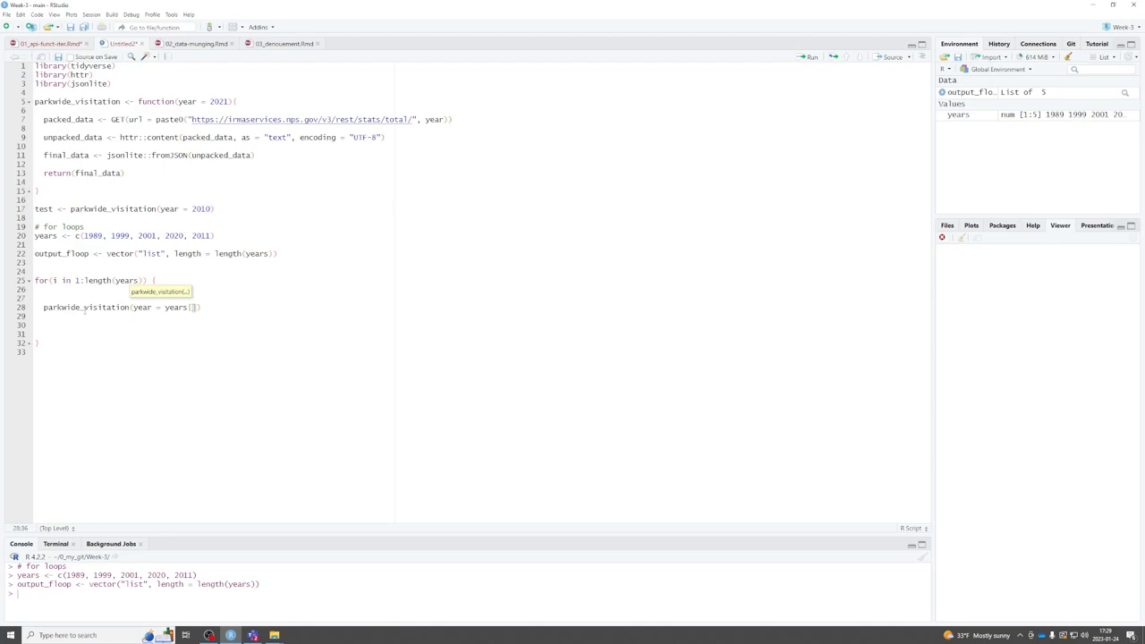
text(i)
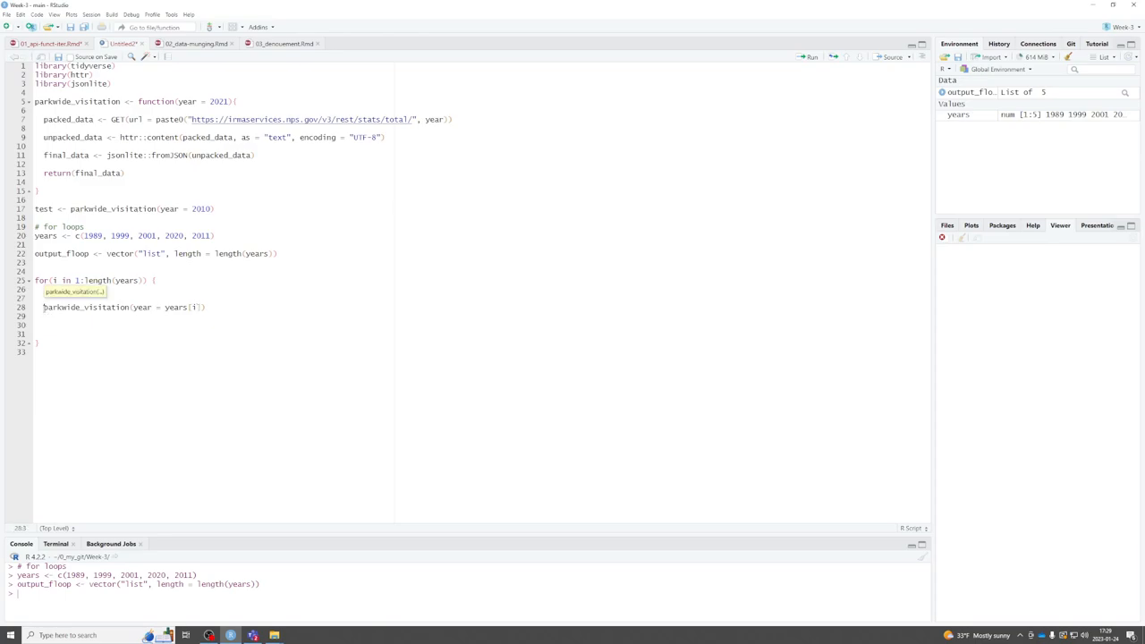
text(output_floop[[i]] <-)
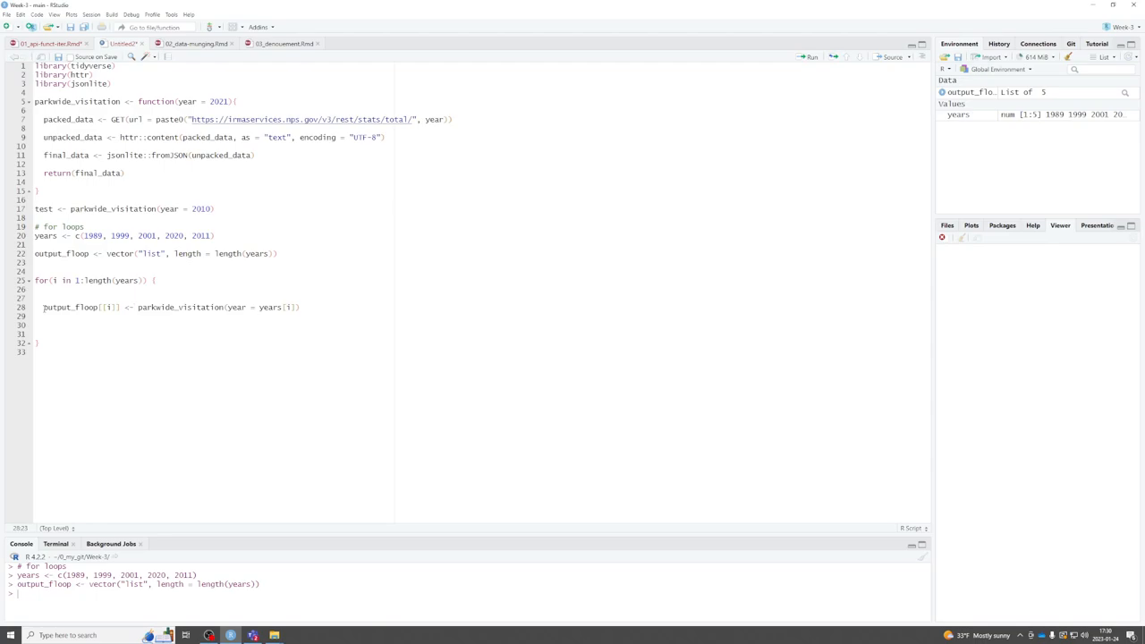
Step: Run the loop and open output_floop, five 12-row, 6-column data frames, in the viewer
click(527, 218)
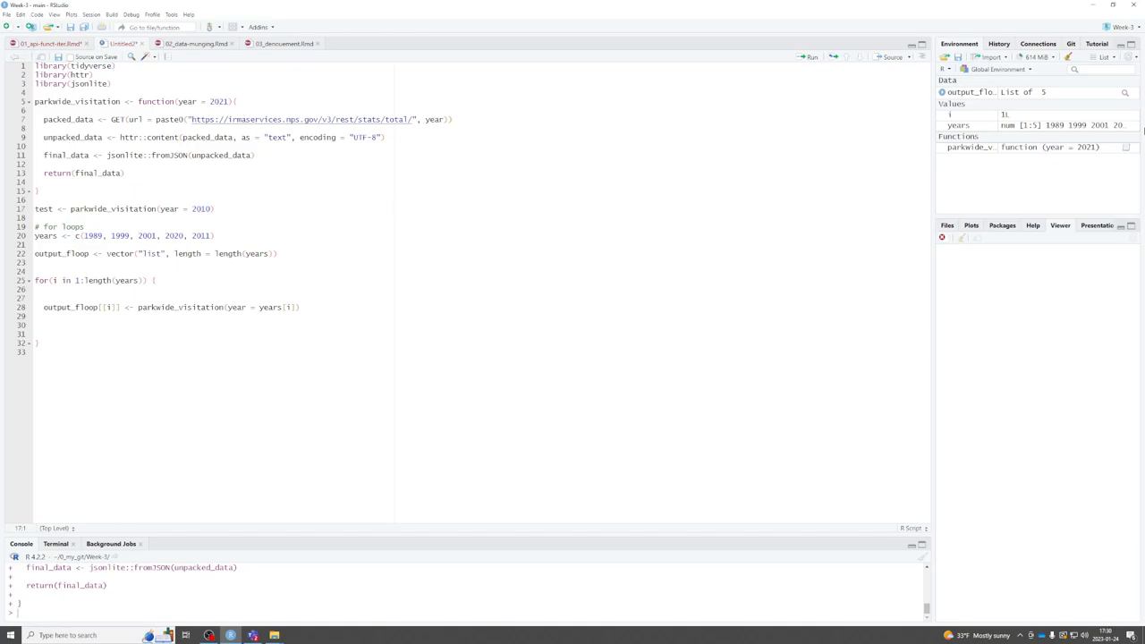
text(#)
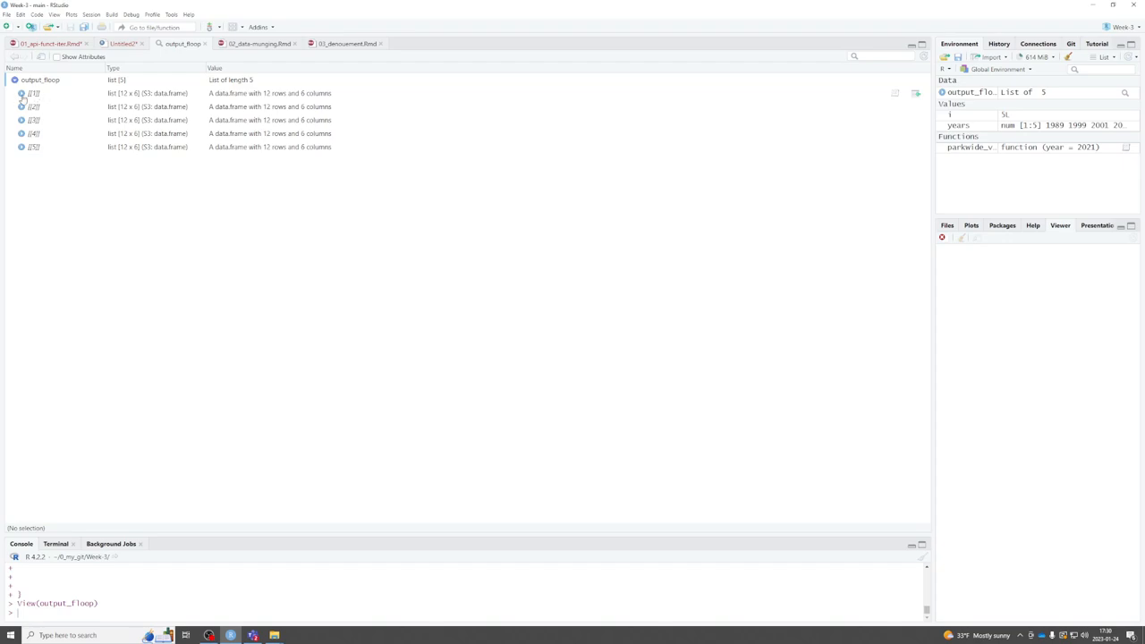
Step: Expand the 1989 and 1999 data frames ([[1]] and [[2]]) in the output_floop viewer
click(21, 93)
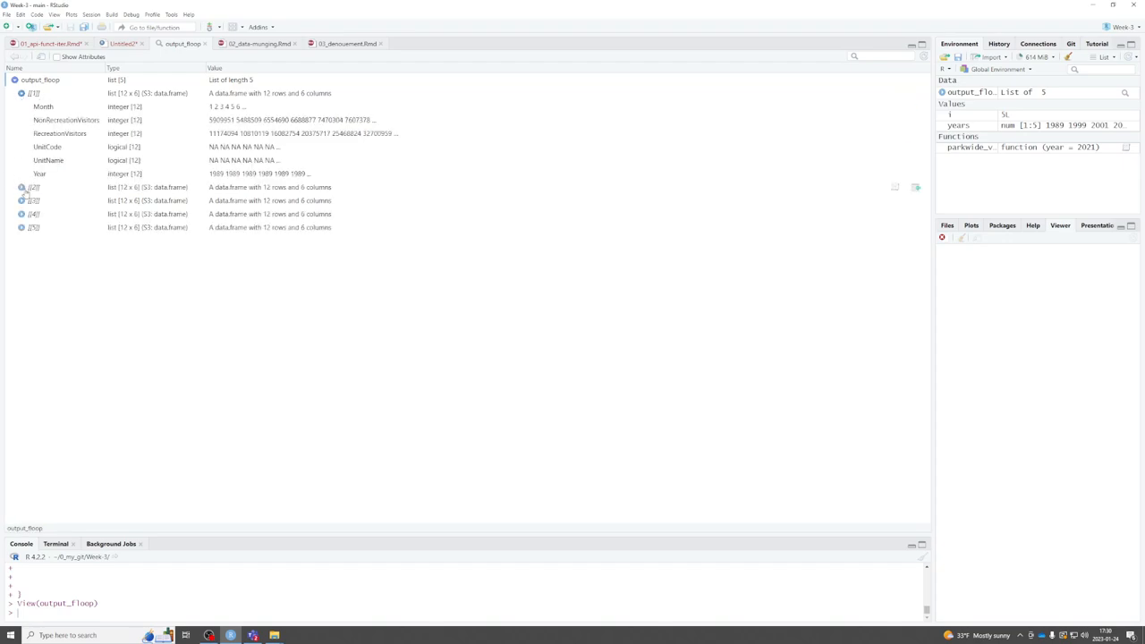
click(21, 187)
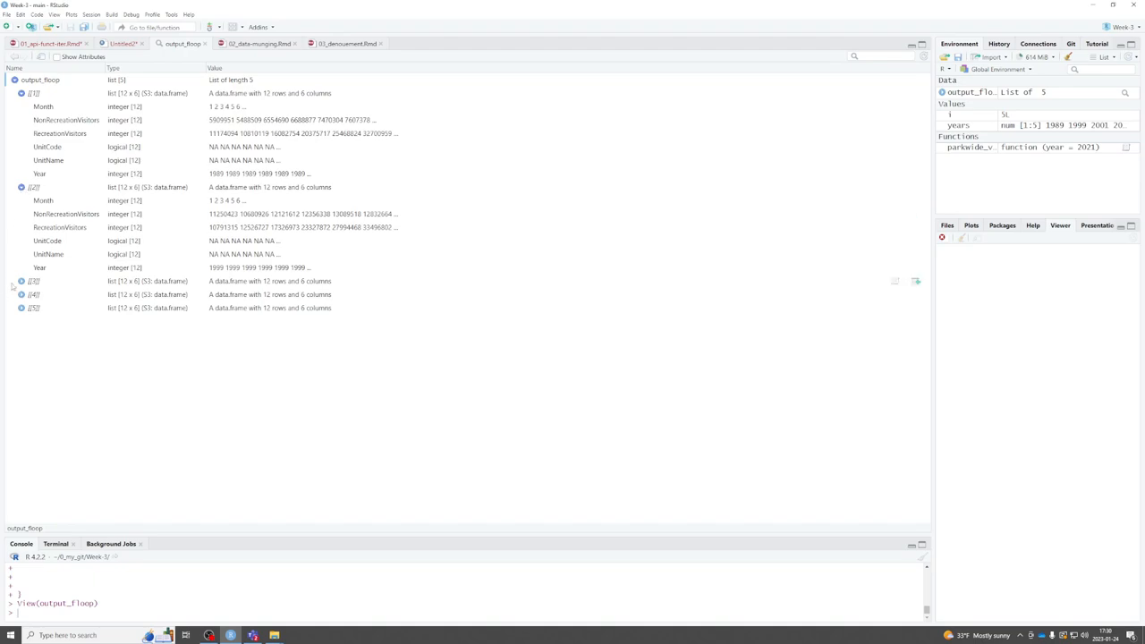
mouse_move(216, 201)
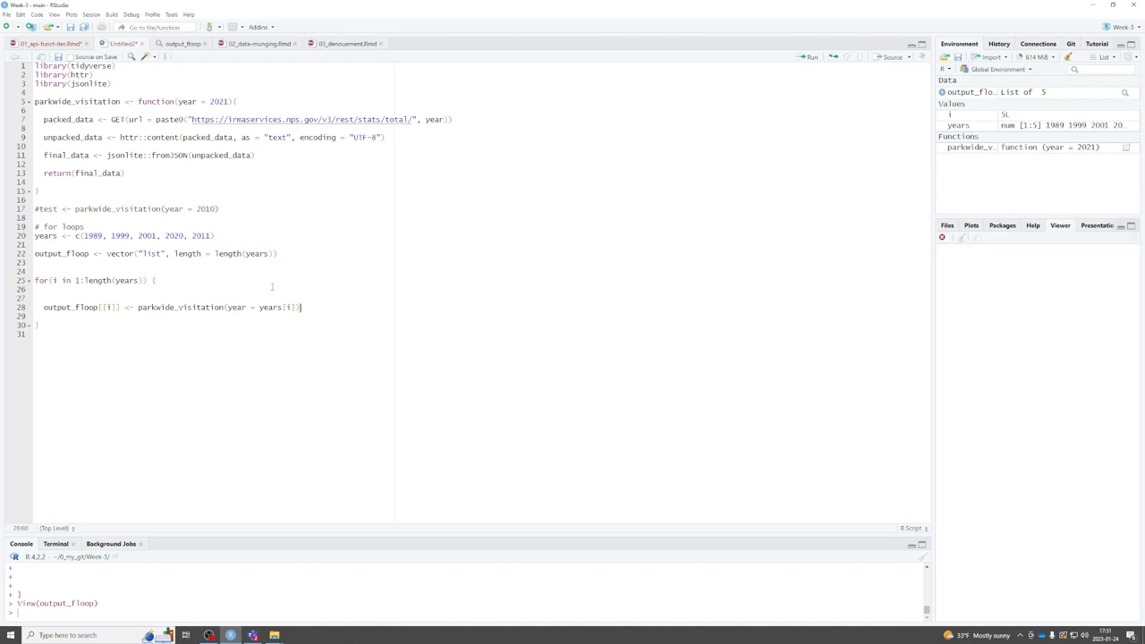
click(157, 334)
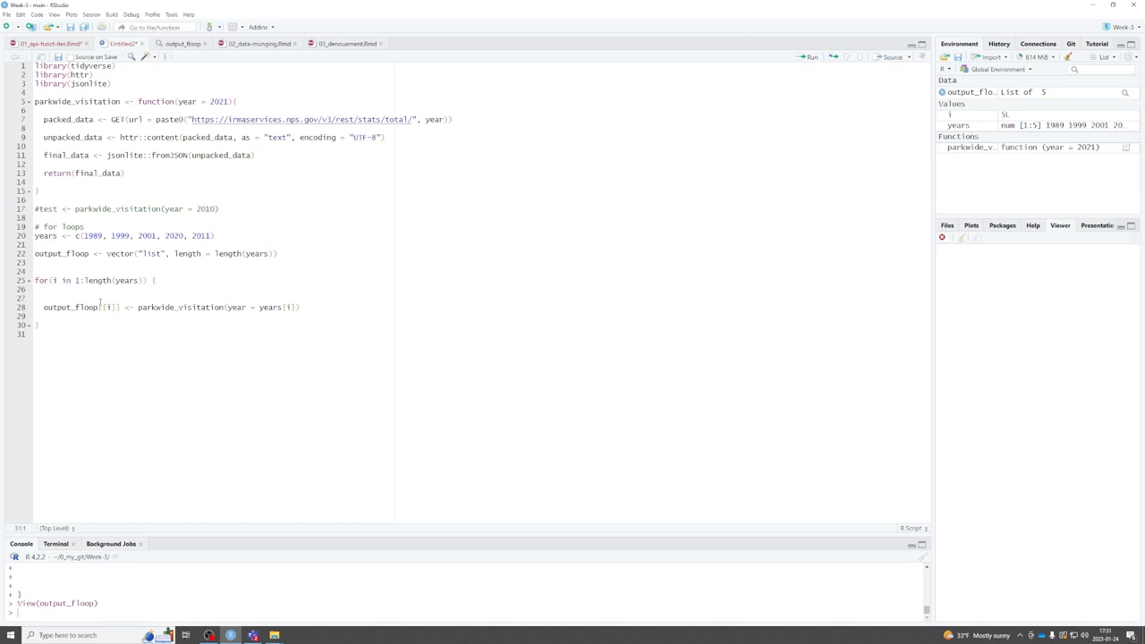
mouse_move(205, 354)
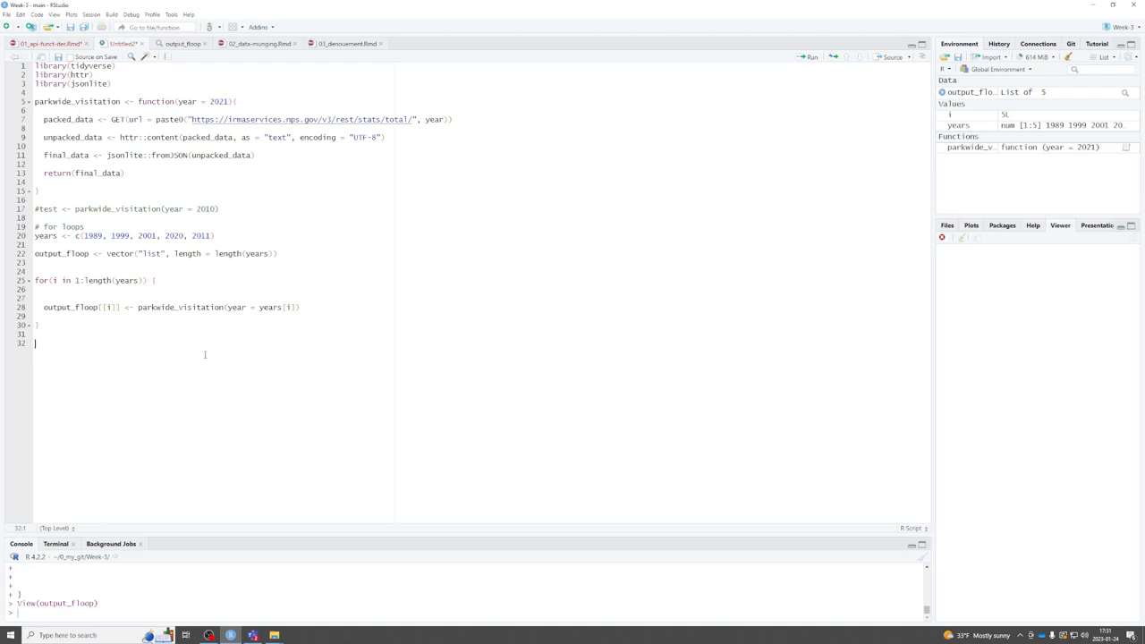
Step: Bind output_floop's rows into multi_years (60 obs. of 6 variables) and view the table
text(multi)
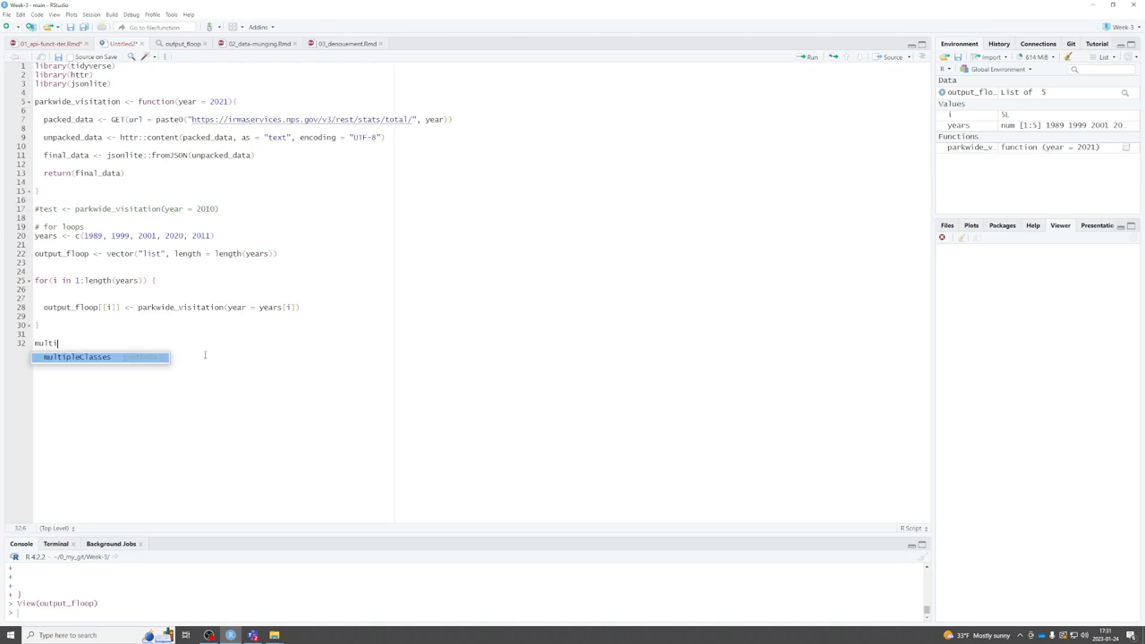
text(_years)
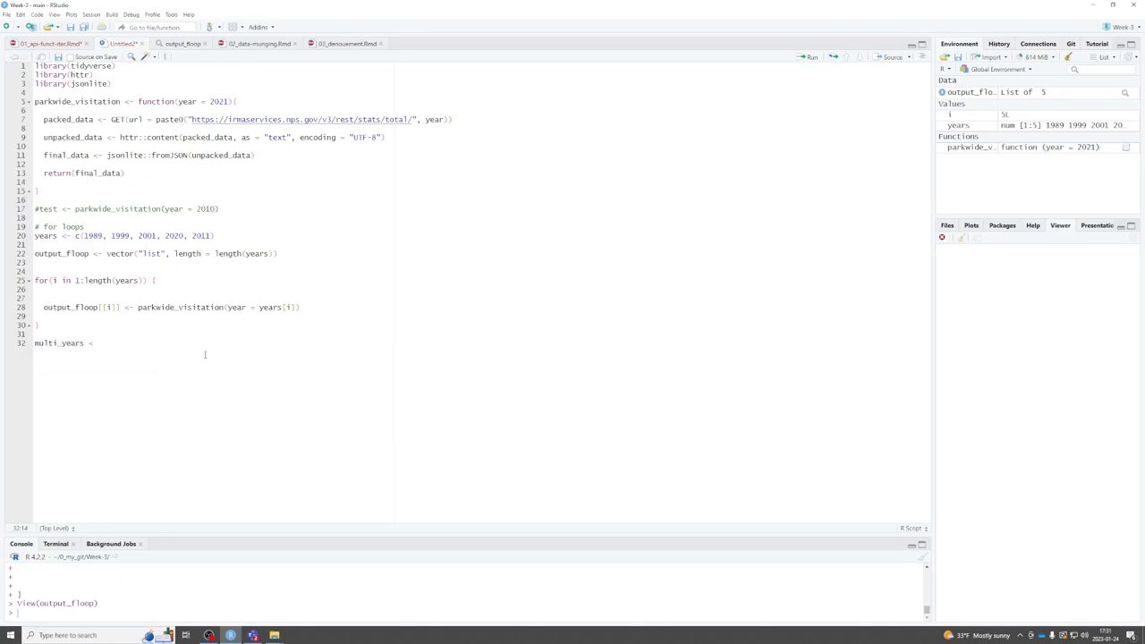
text(<-)
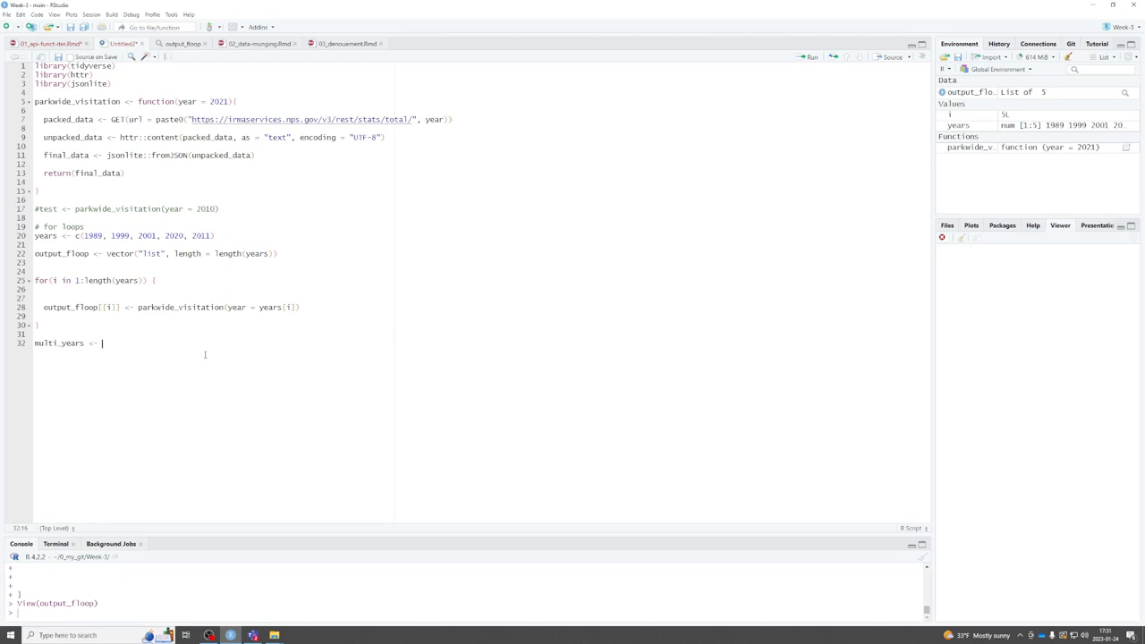
text(output_floop)
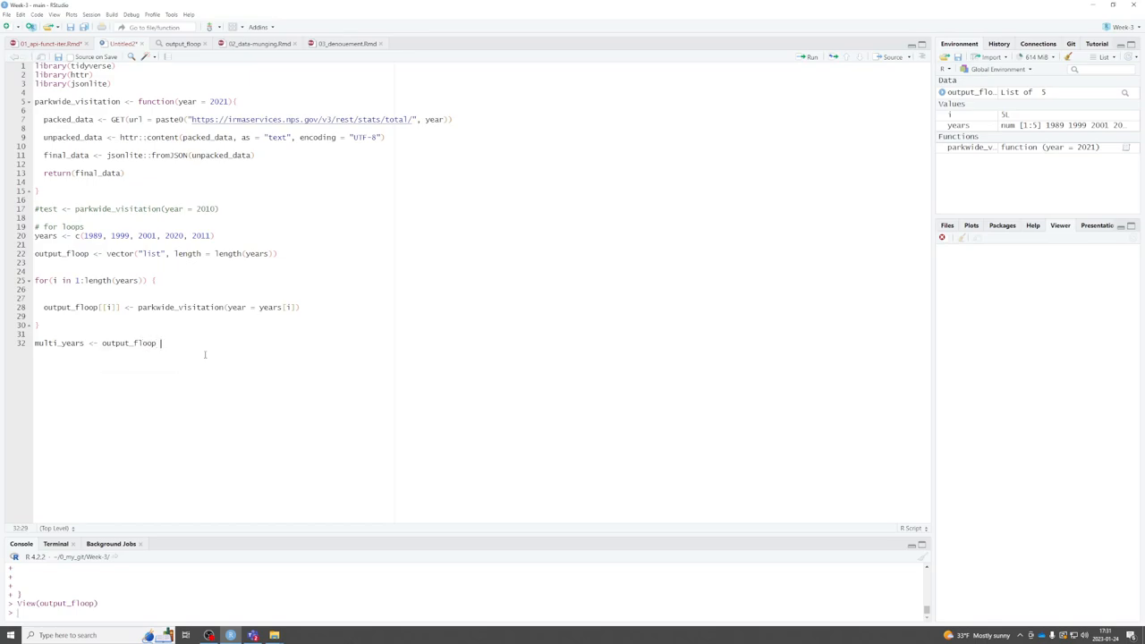
text(%>%)
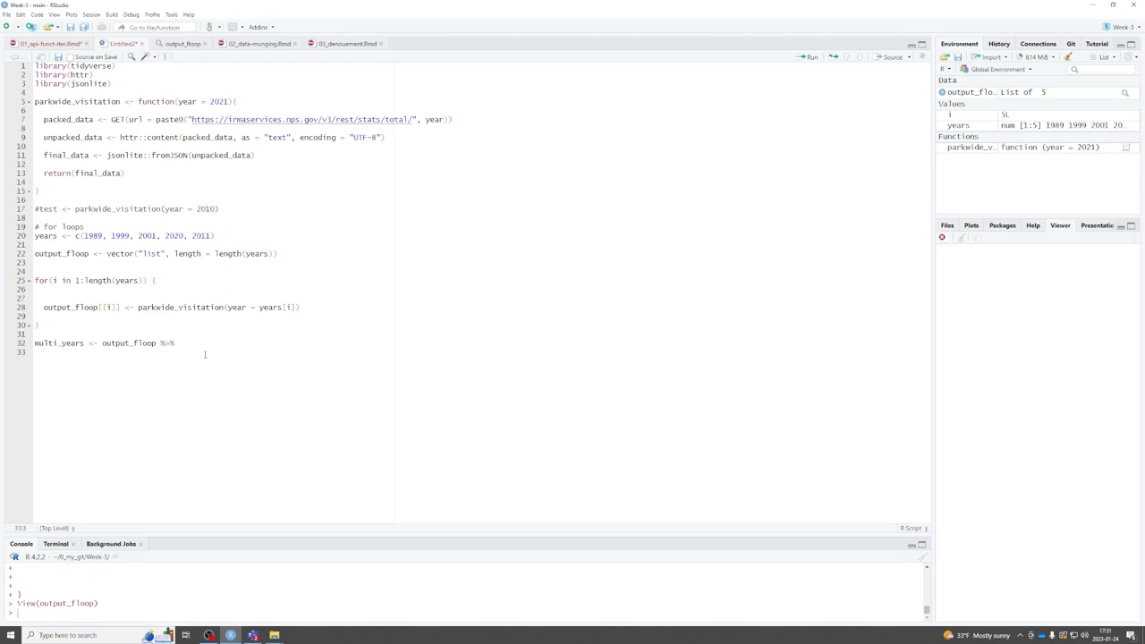
text(bind_)
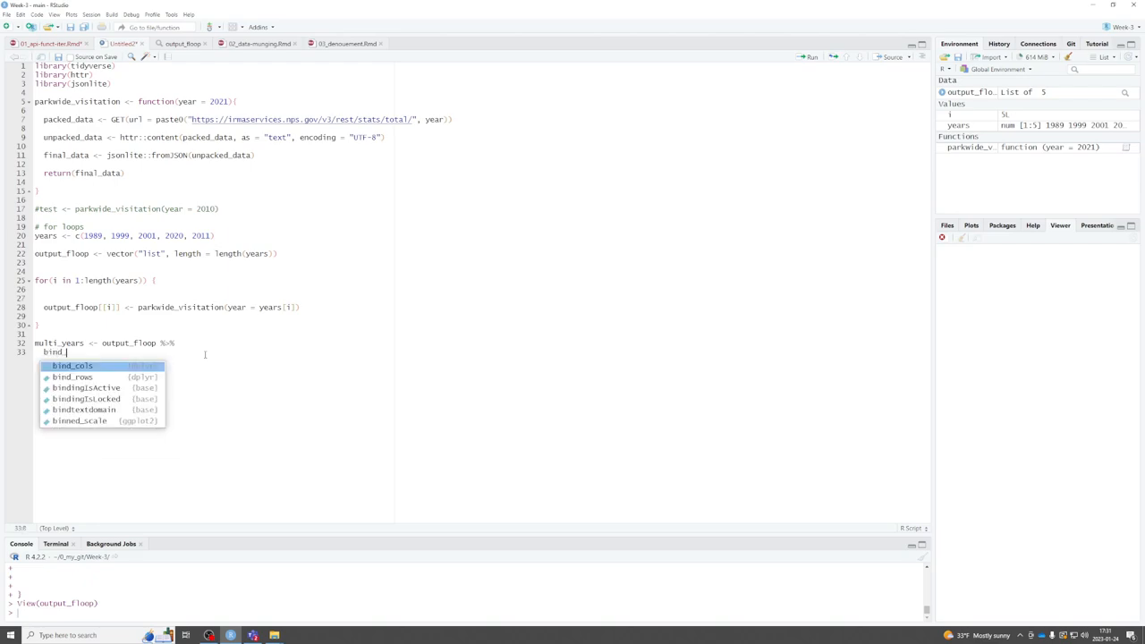
text(rows()
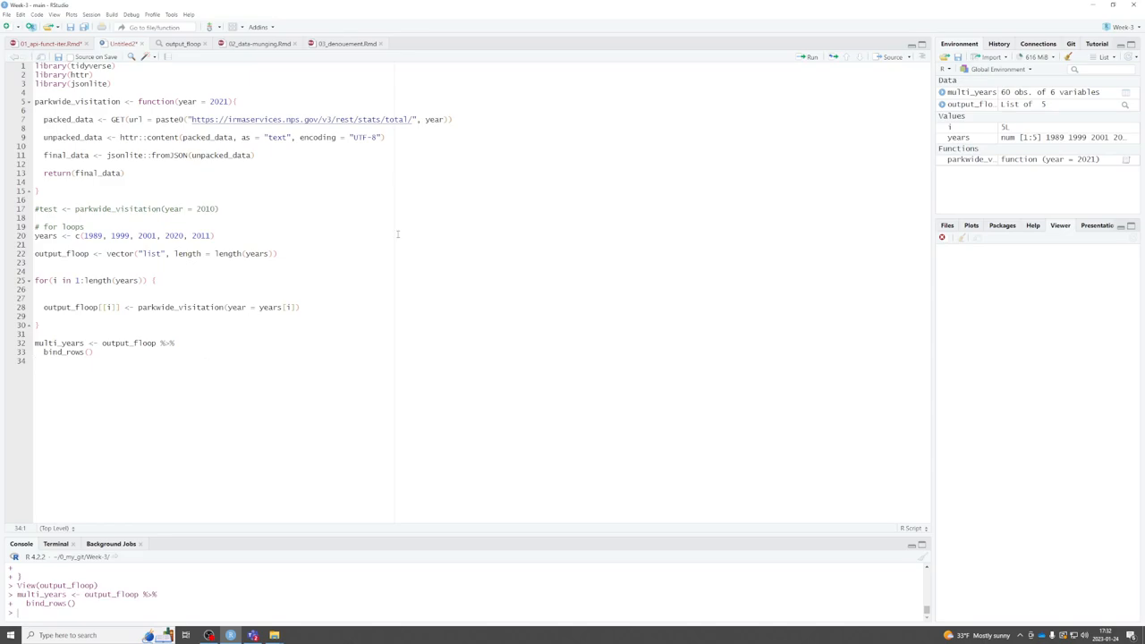
click(970, 92)
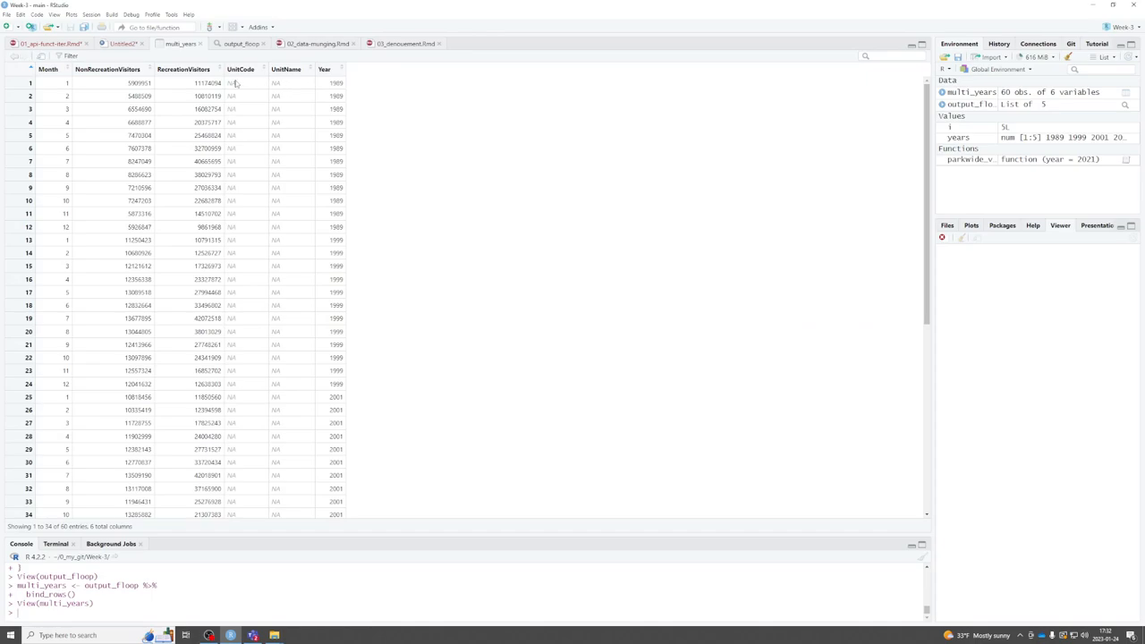
mouse_move(148, 96)
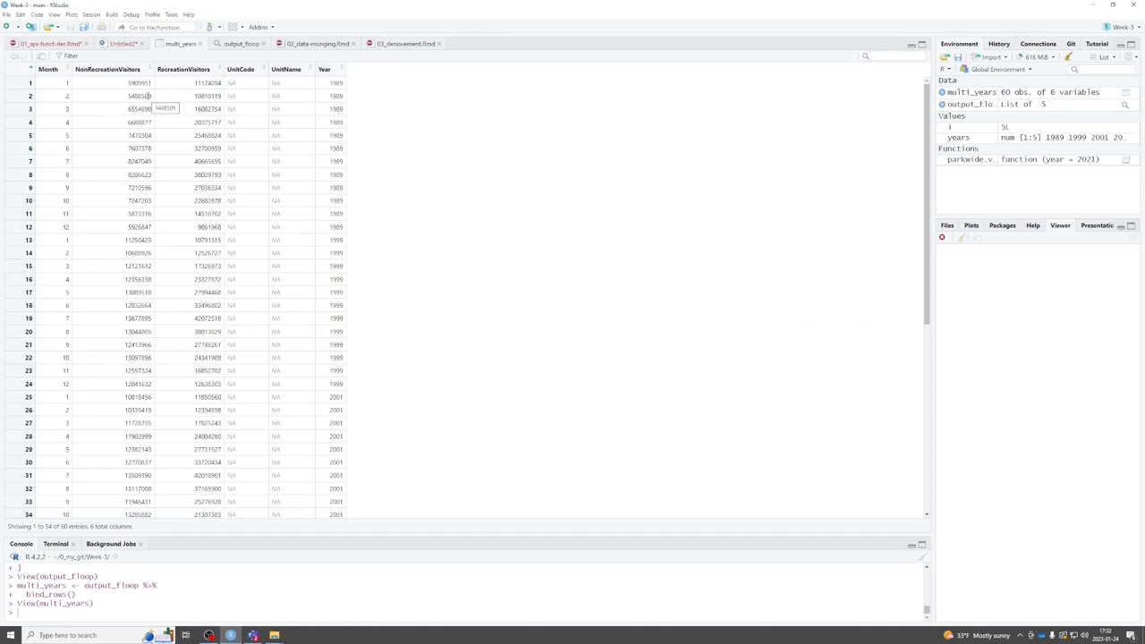
scroll(down, 3)
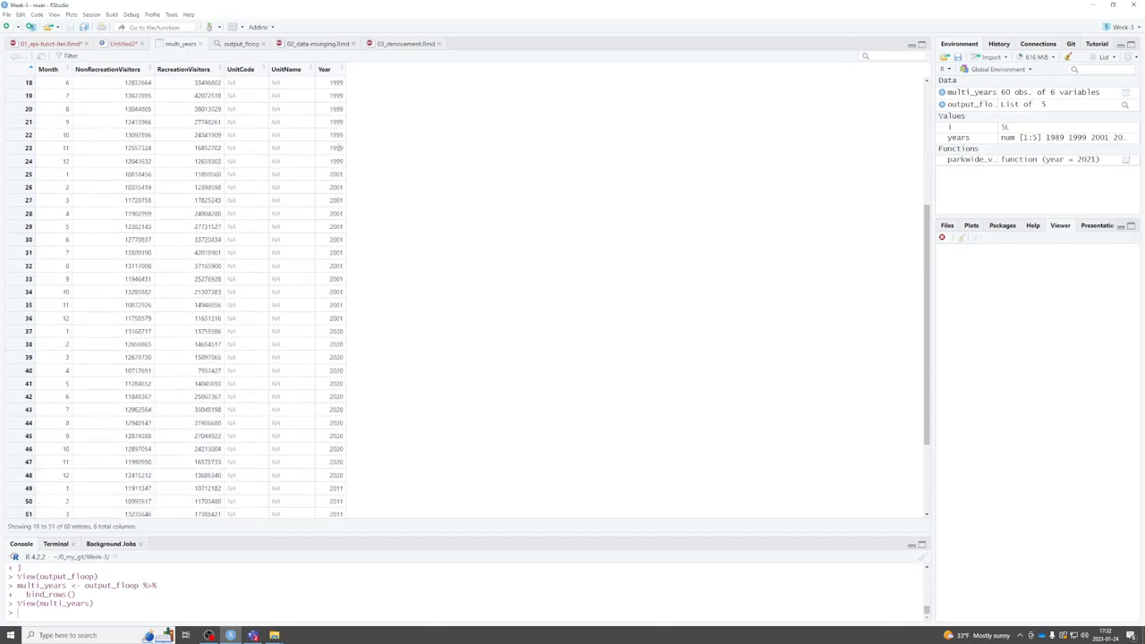
scroll(down, 3)
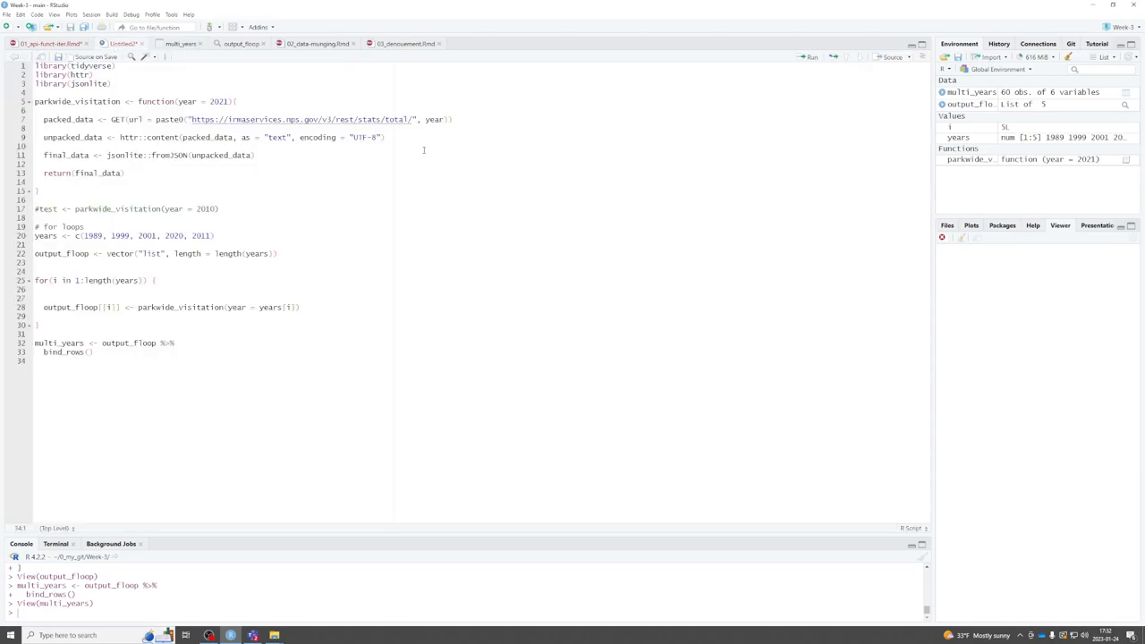
Step: Add a '# mapping' comment and begin an output_map <- assignment beneath it
key(Return)
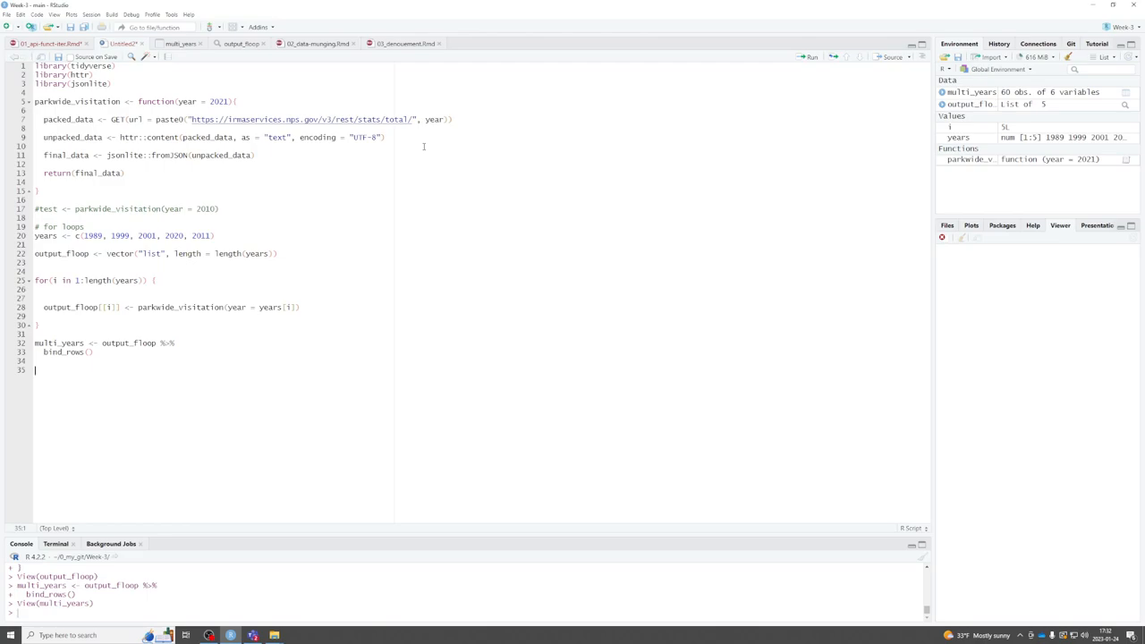
text(#)
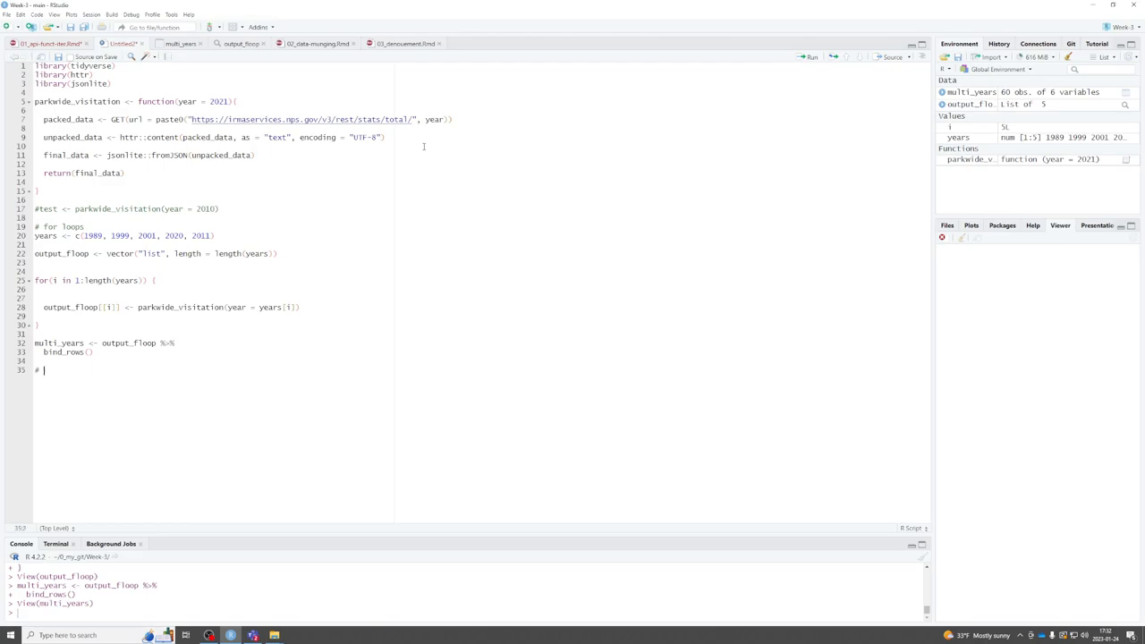
text(mapping)
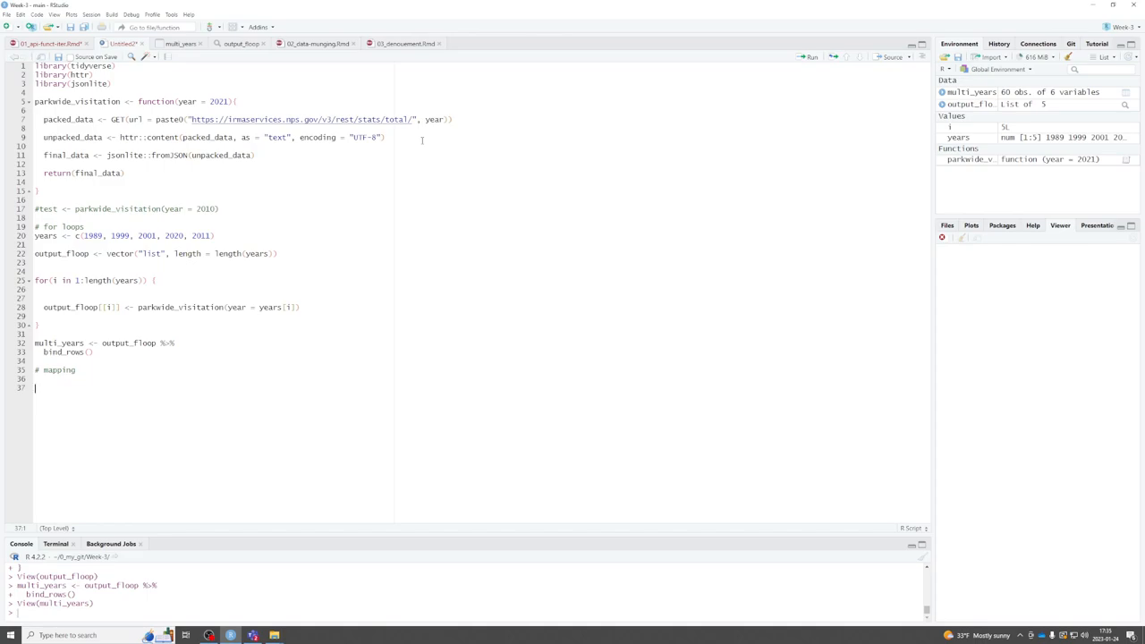
text(o)
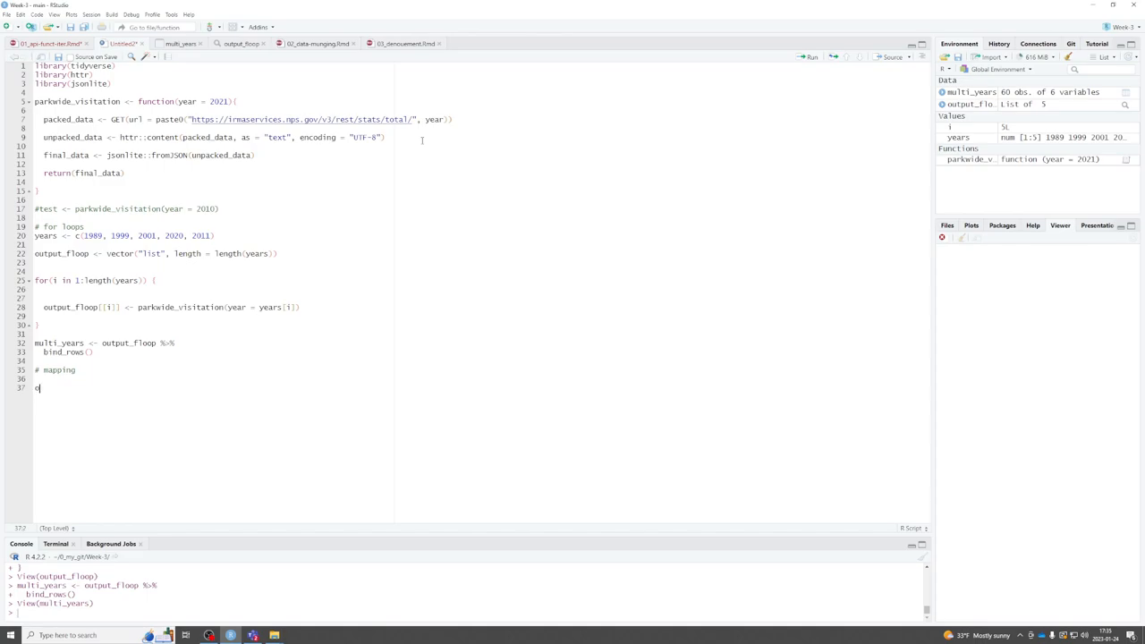
text(utput_map)
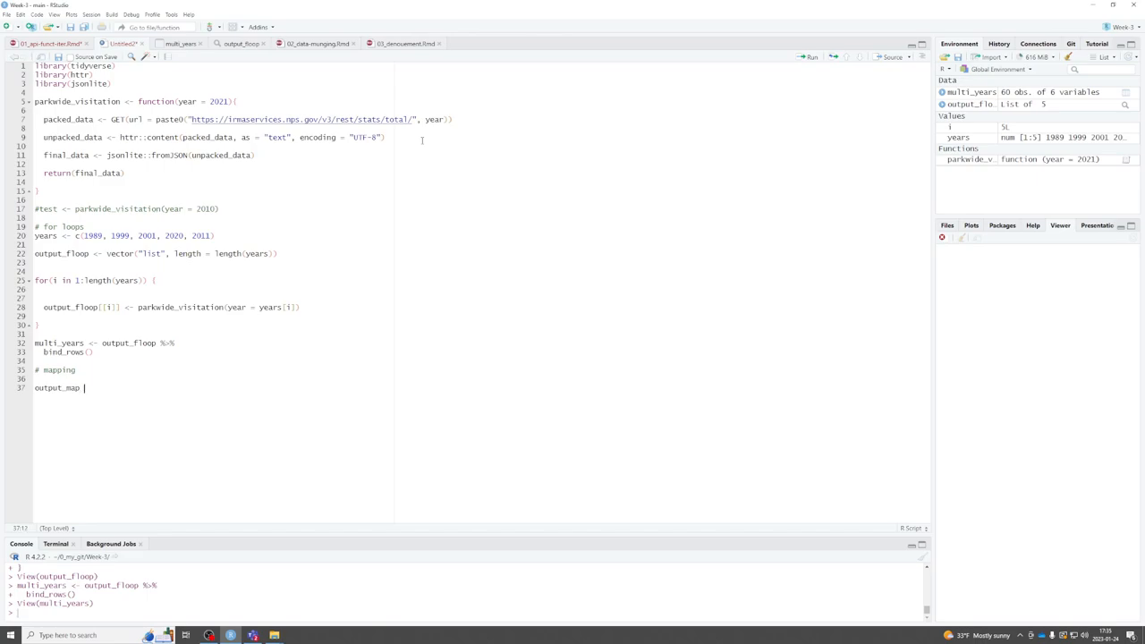
text(<-)
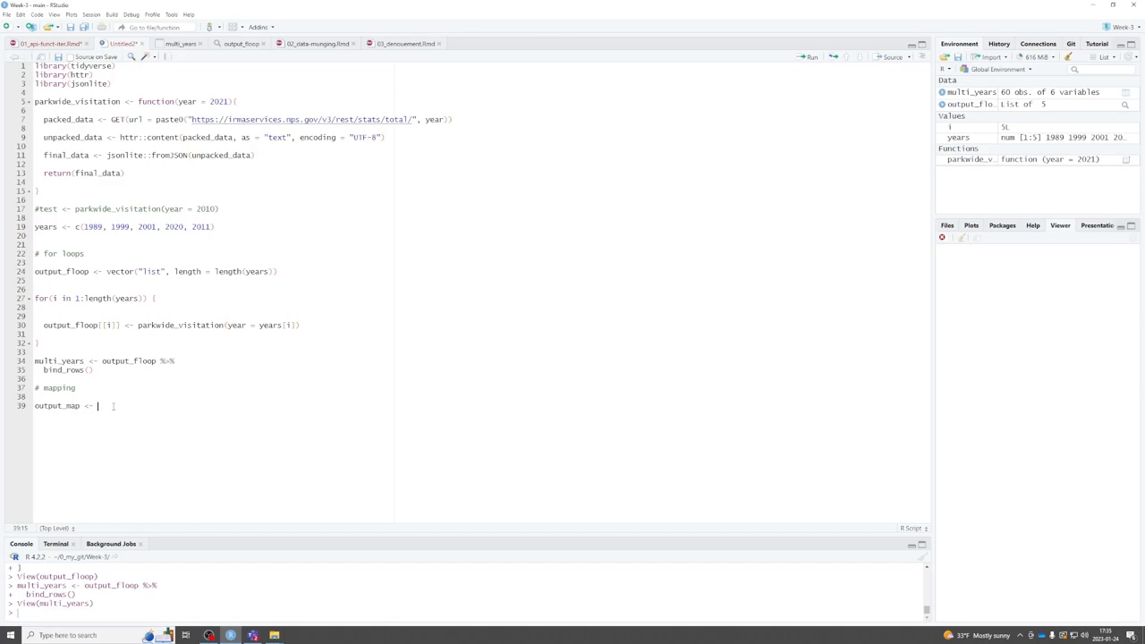
Step: Complete output_map <- years %>% map(~ parkwide_visitation(year = .)) and run it
text(yea)
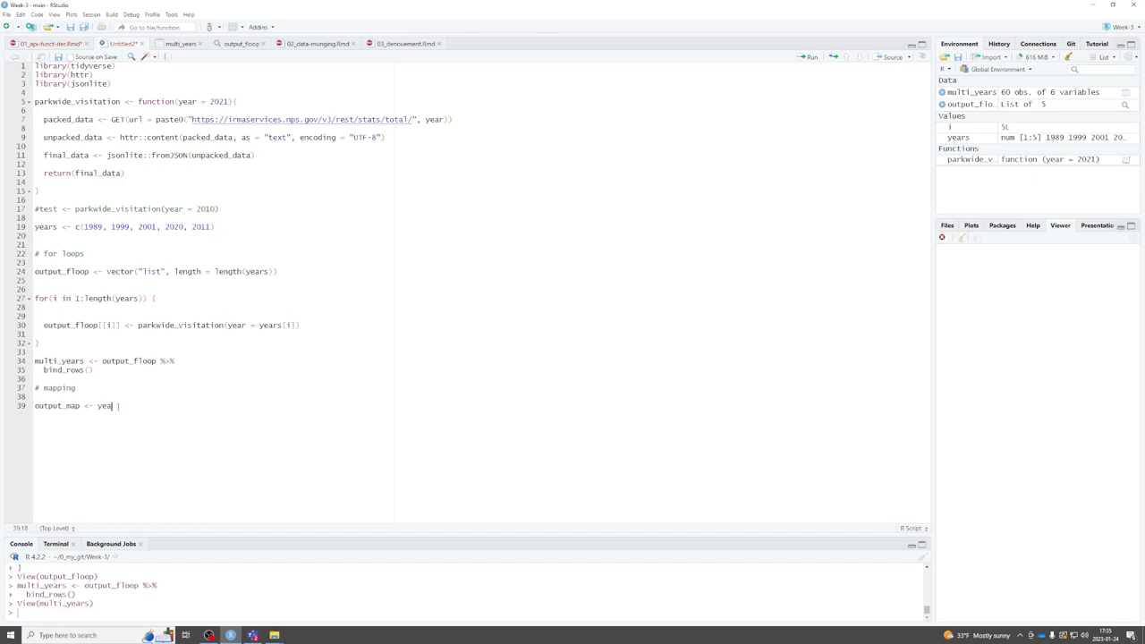
text(rs)
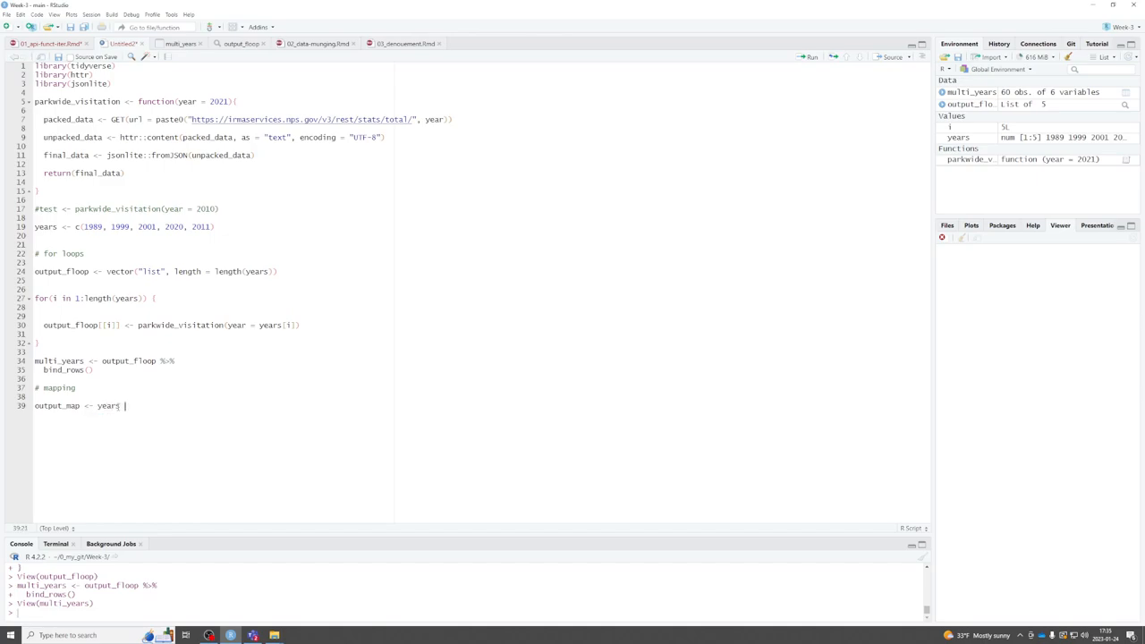
text(%>%)
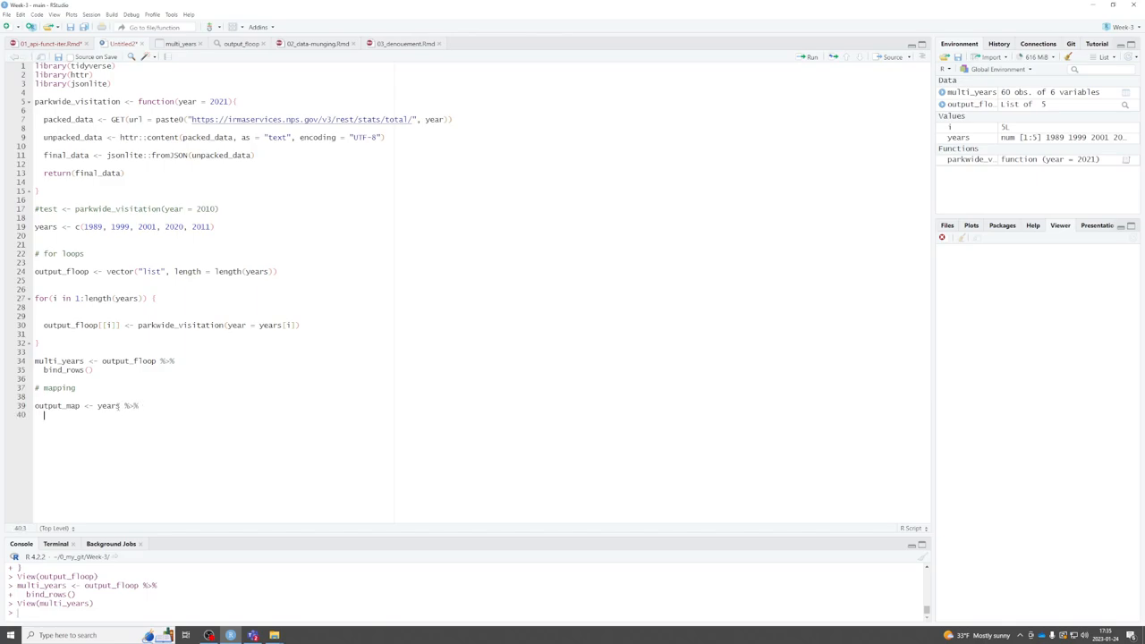
text(map(~)
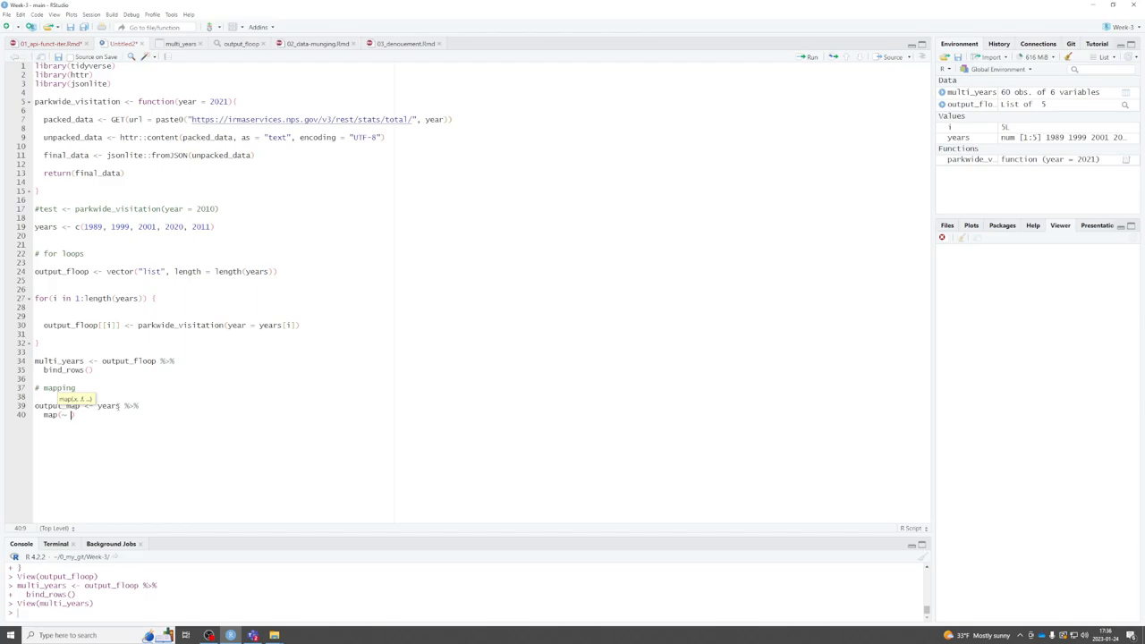
text(parkwide_visitation)
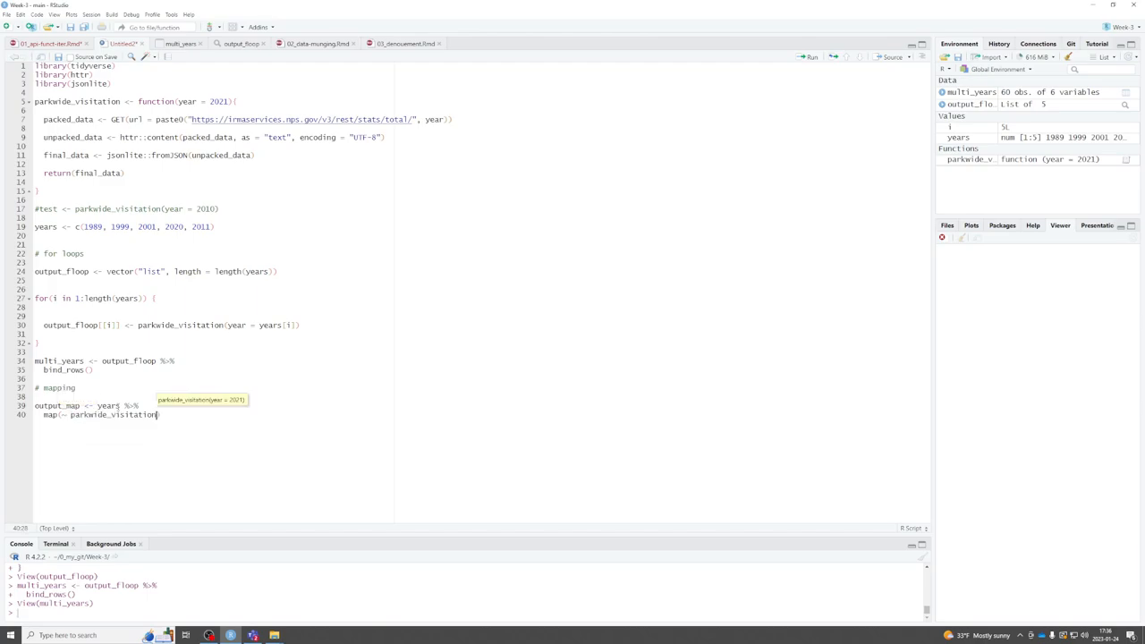
text(())
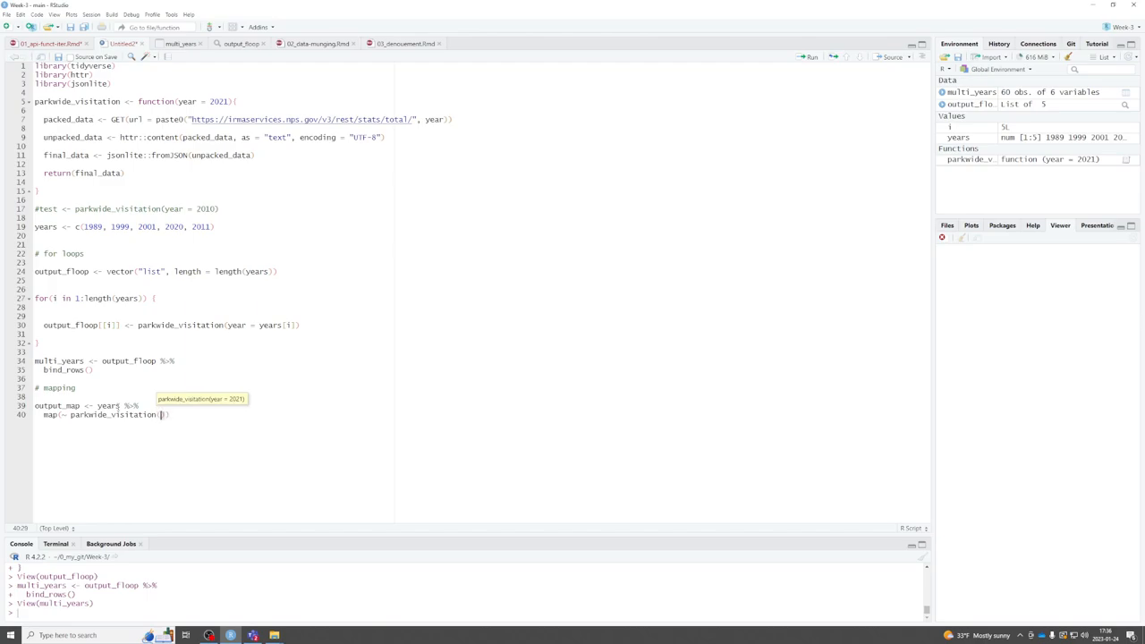
text(year =)
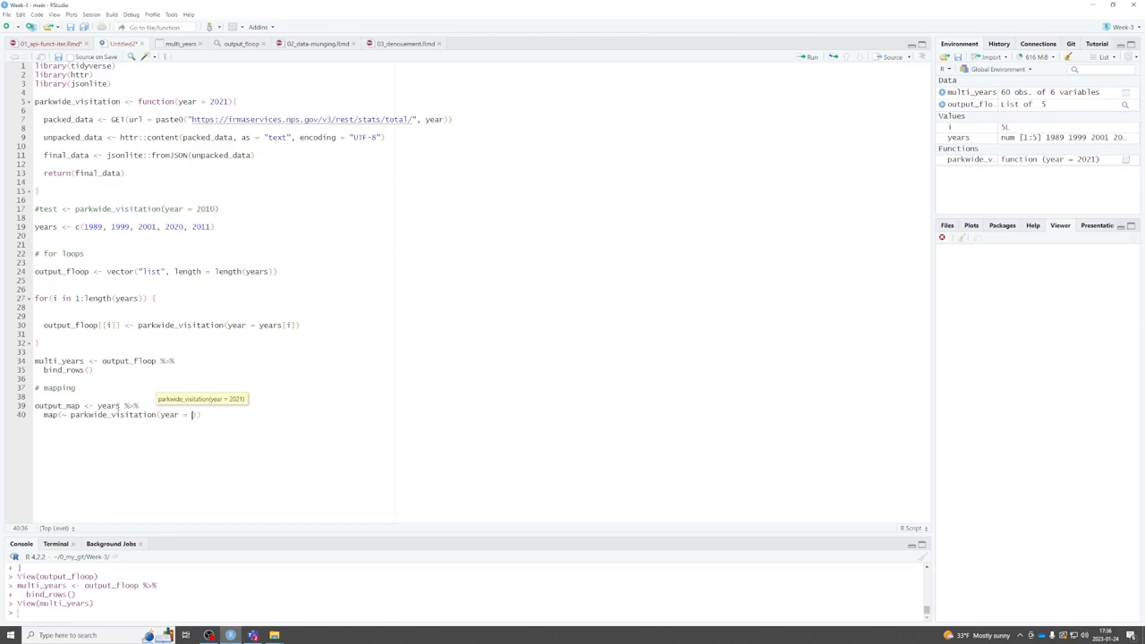
text(.)
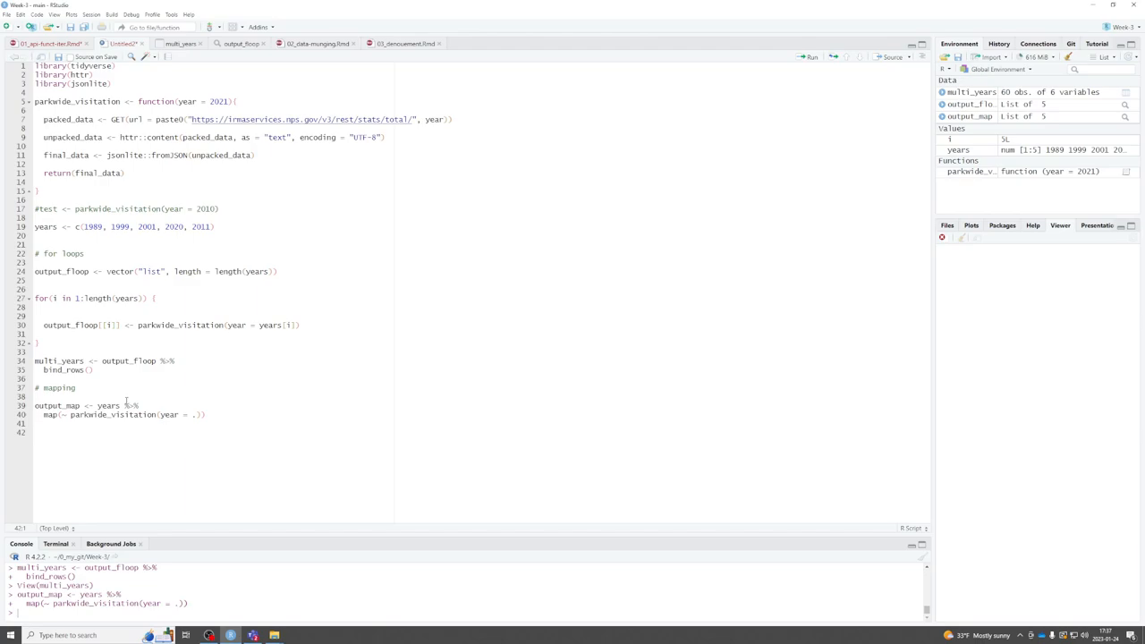
Step: Define multi_map_years <- output_map %>% bind_rows(), yielding 60 obs. of 6 variables
text(multi_)
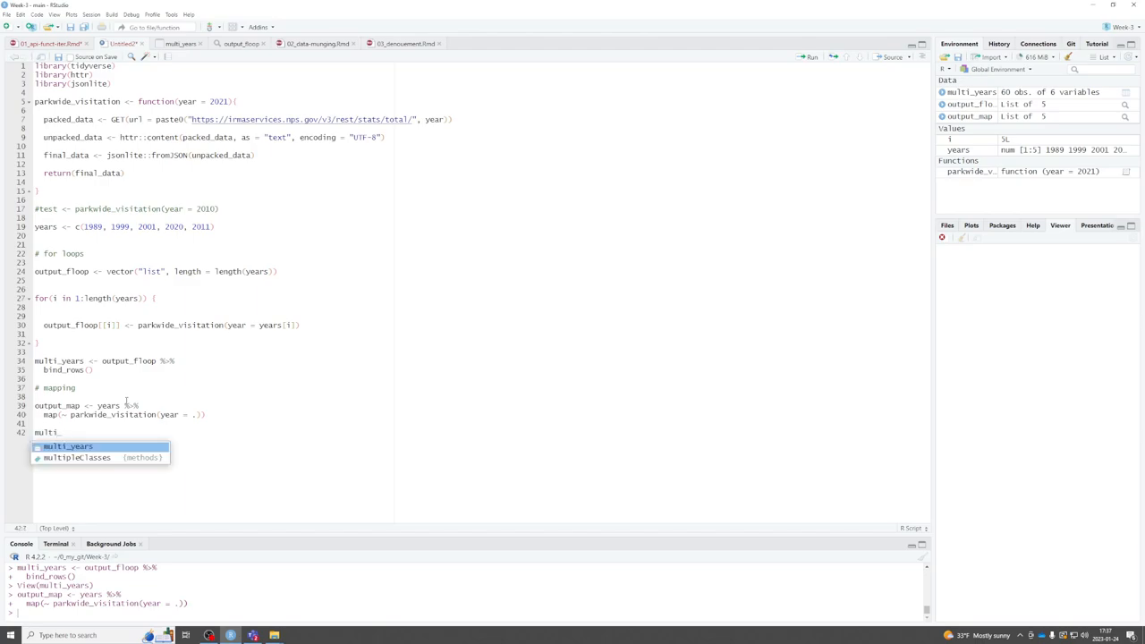
text(map_ye)
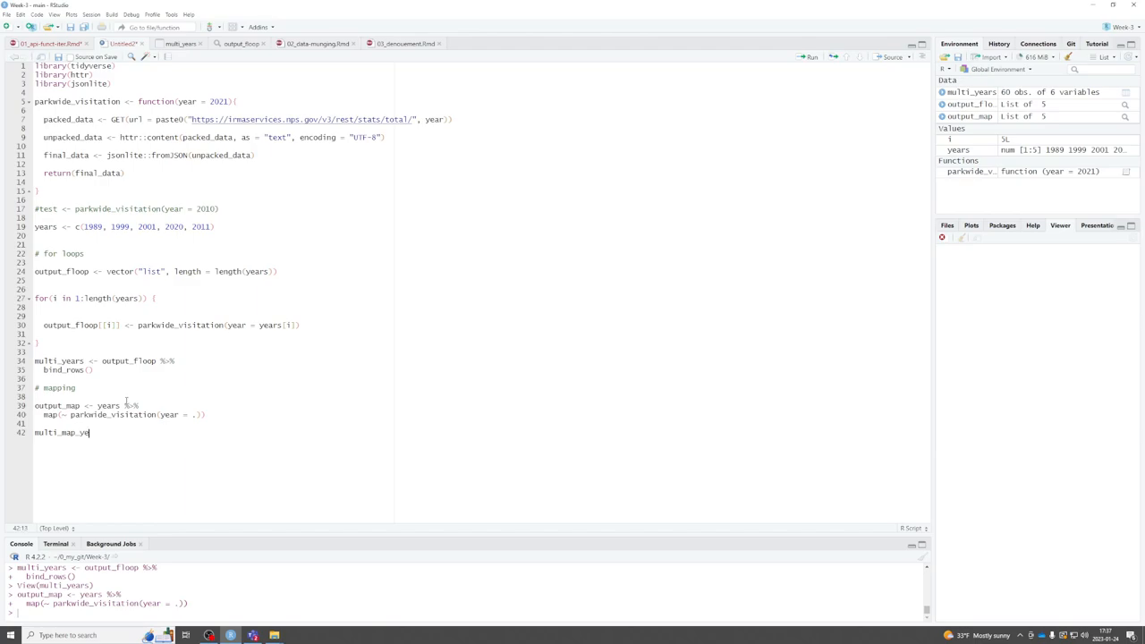
text(ars <-)
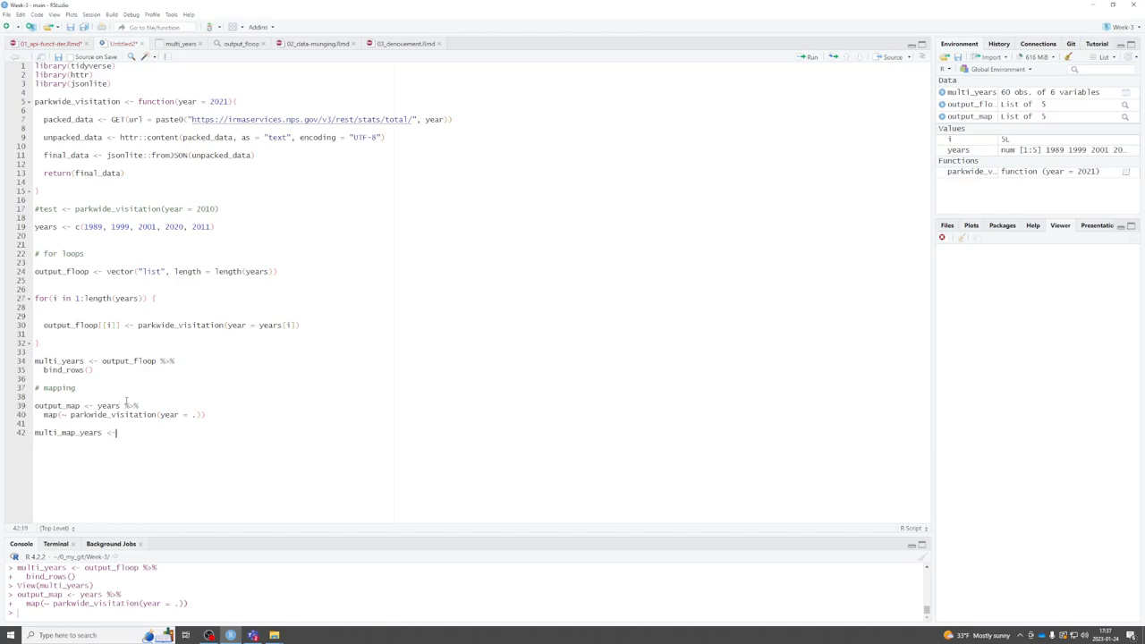
text(output_map)
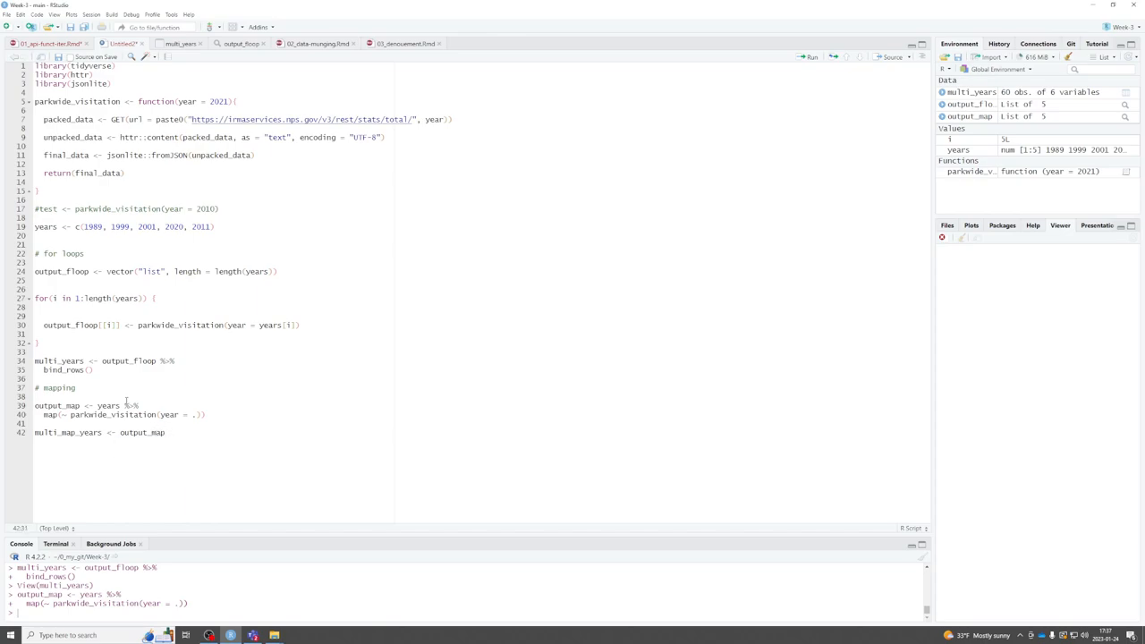
text(%>%)
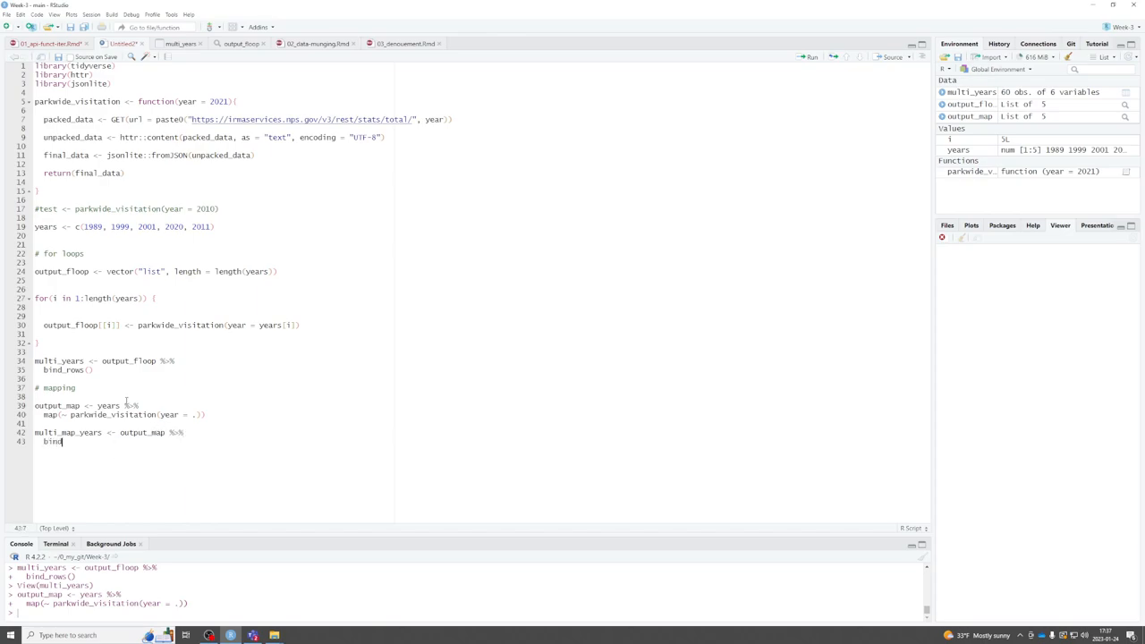
text(_rows())
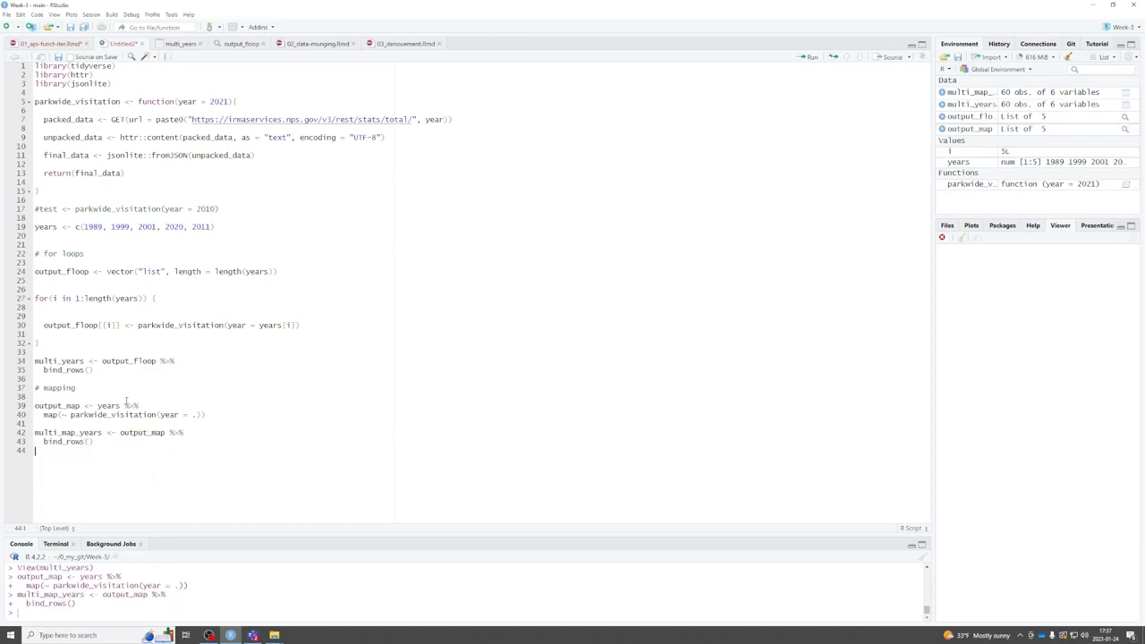
mouse_move(434, 339)
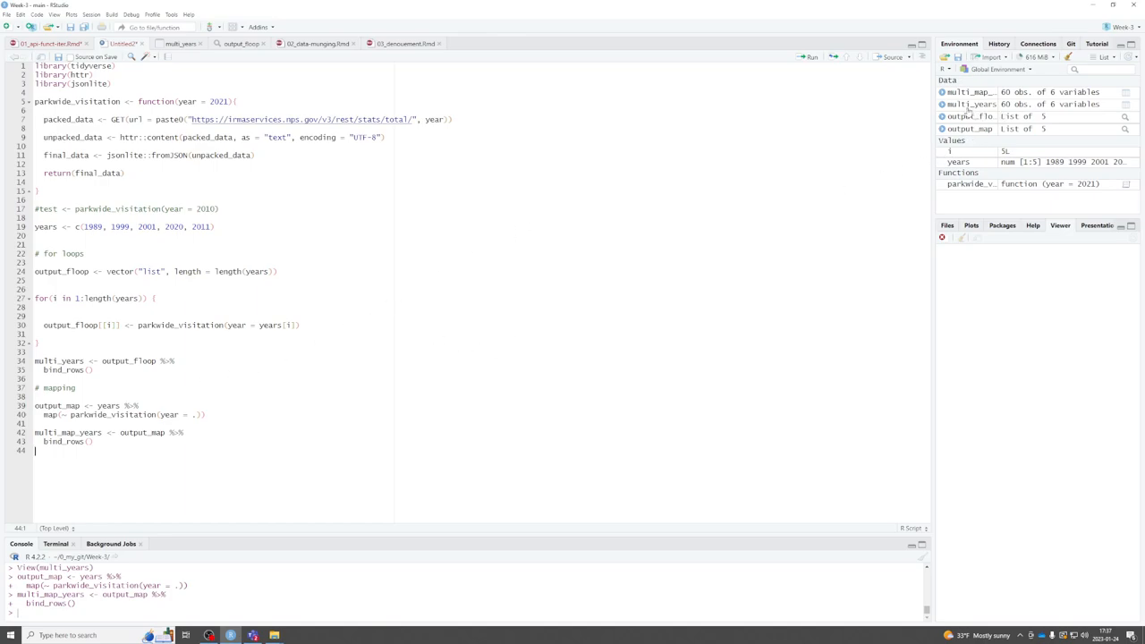
mouse_move(968, 116)
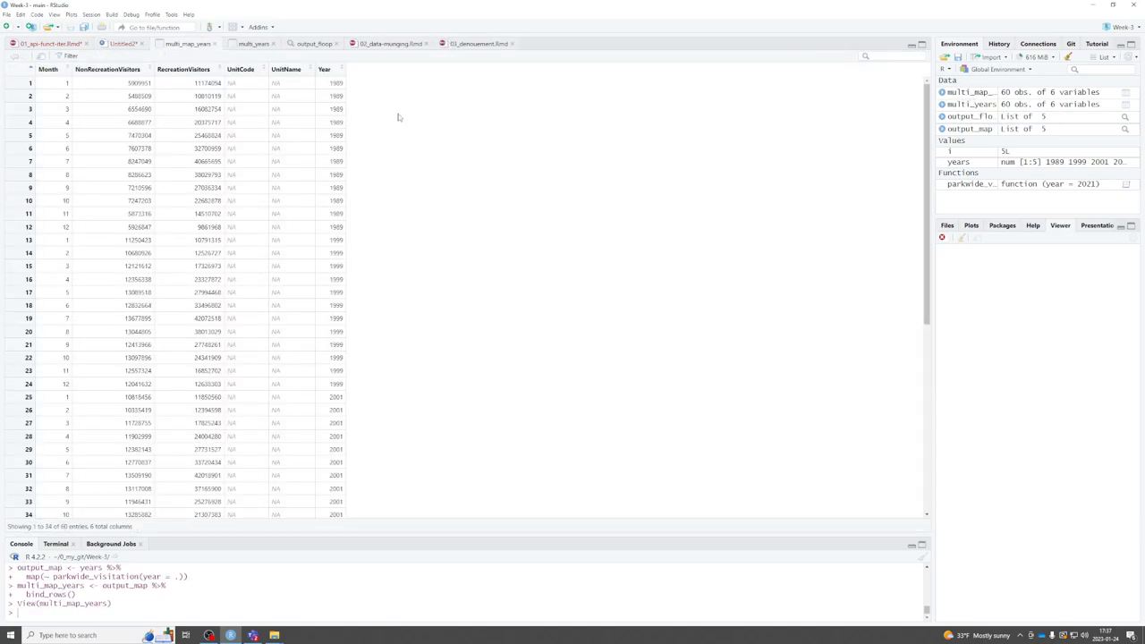
Step: Scroll through the multi_map_years data view of 60 stacked monthly rows starting in 1989
scroll(down, 3)
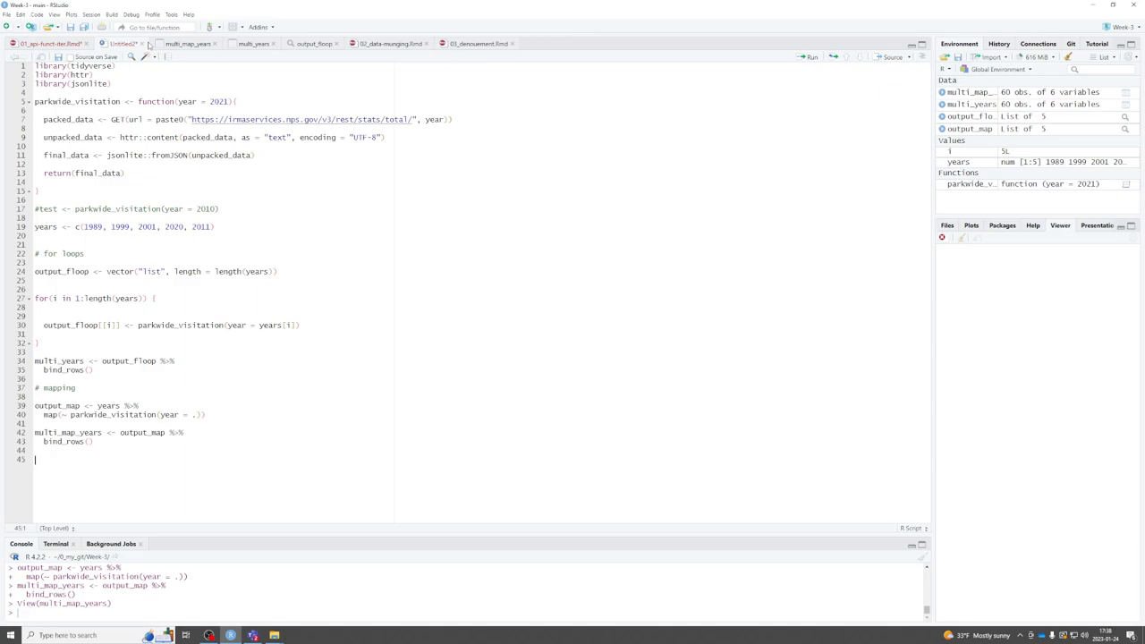
Step: Run identical(multi_years, multi_map_years) to confirm both tables match, returning TRUE
text(identical)
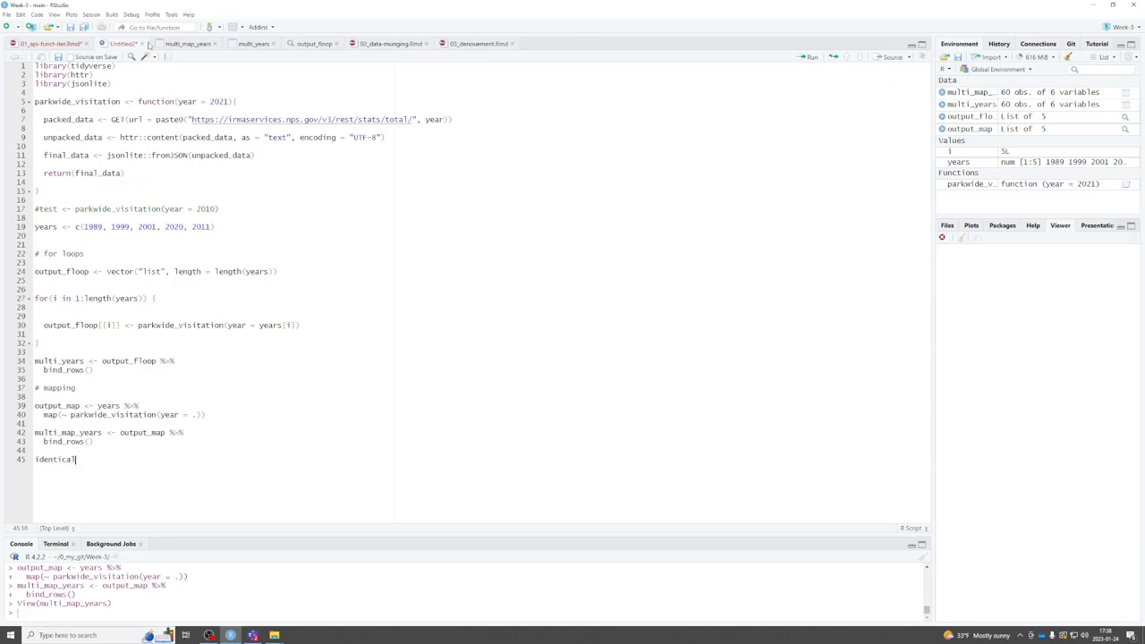
text(()
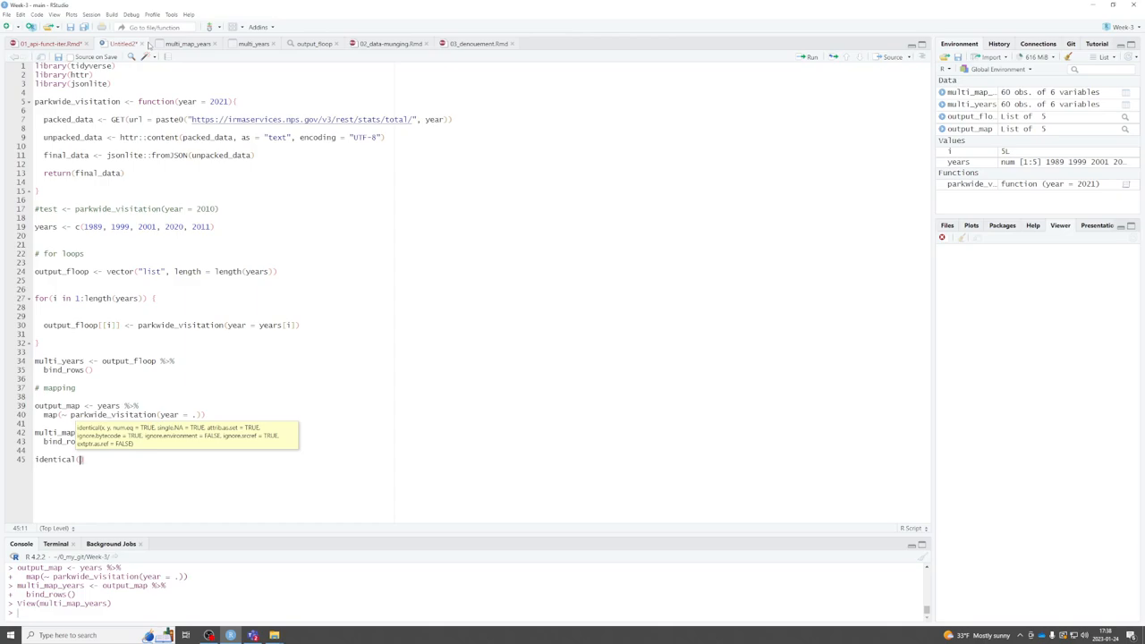
text(multi_years, multi_map_years)
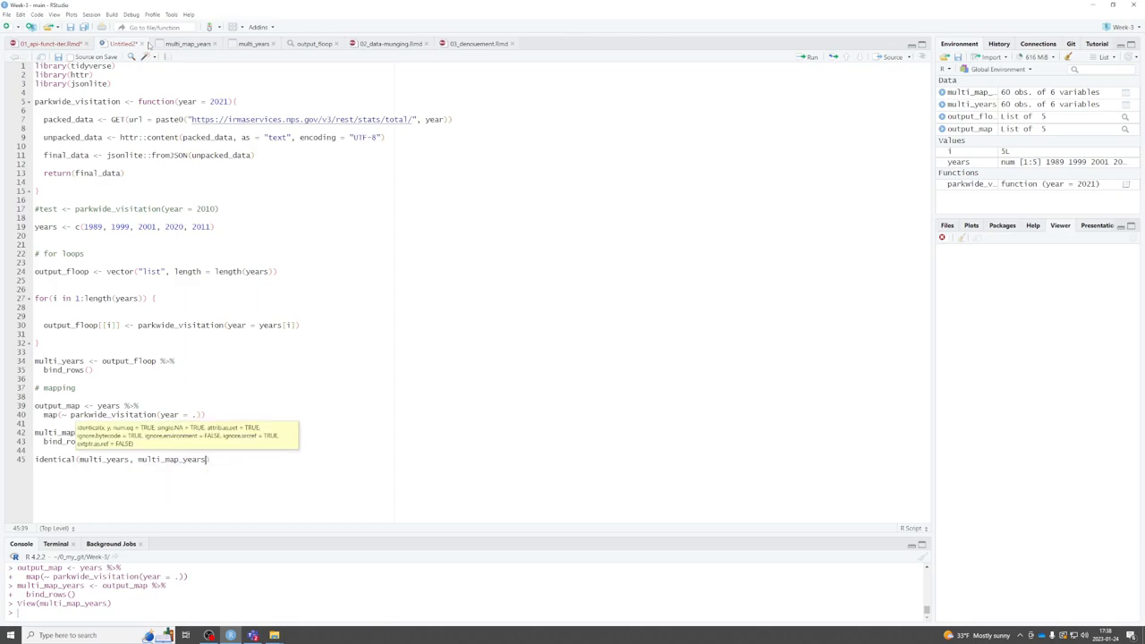
key(Return)
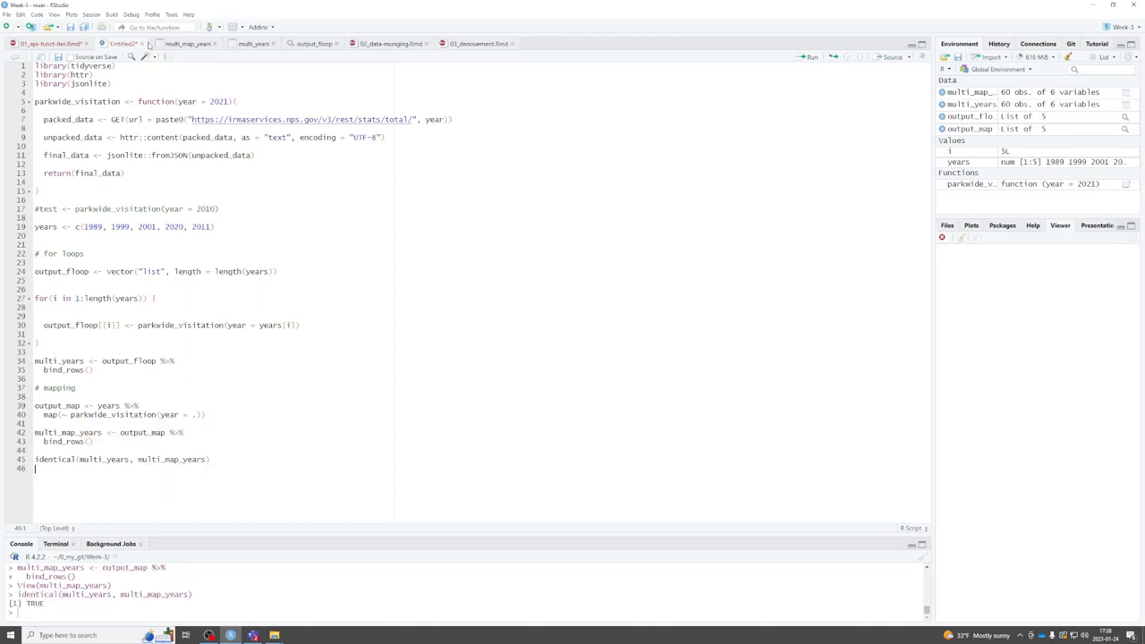